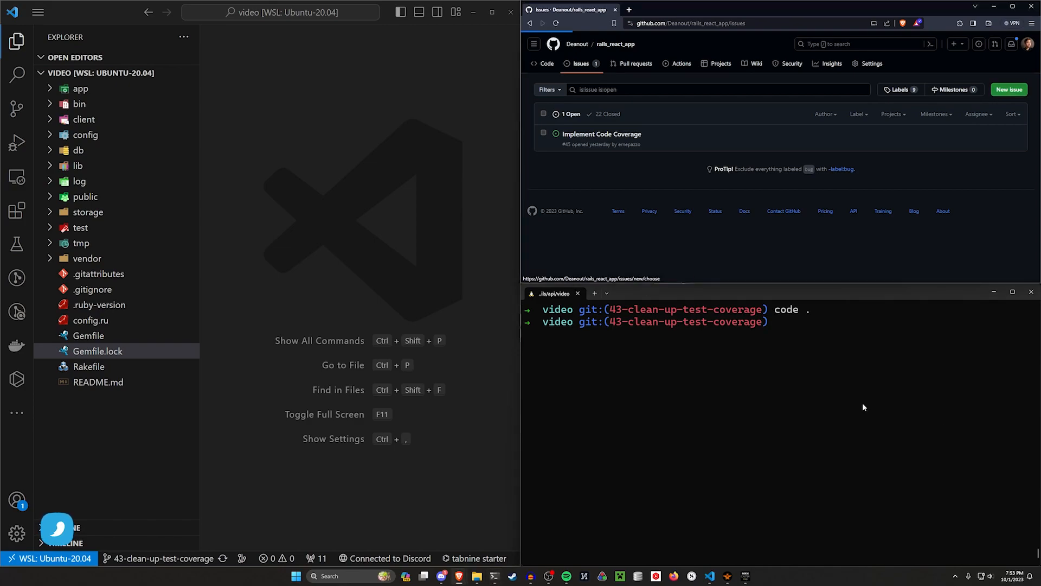
- Start a new issue and title it 'Update Server to Rails 7.1'
{"action": "left_click", "coordinate": [1008, 90]}
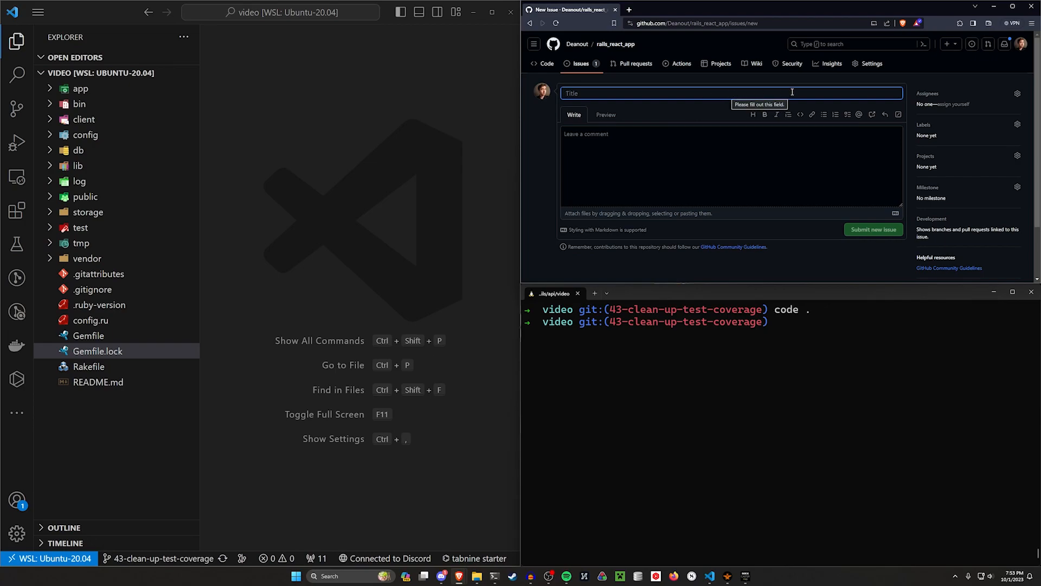
{"action": "mouse_move", "coordinate": [803, 169]}
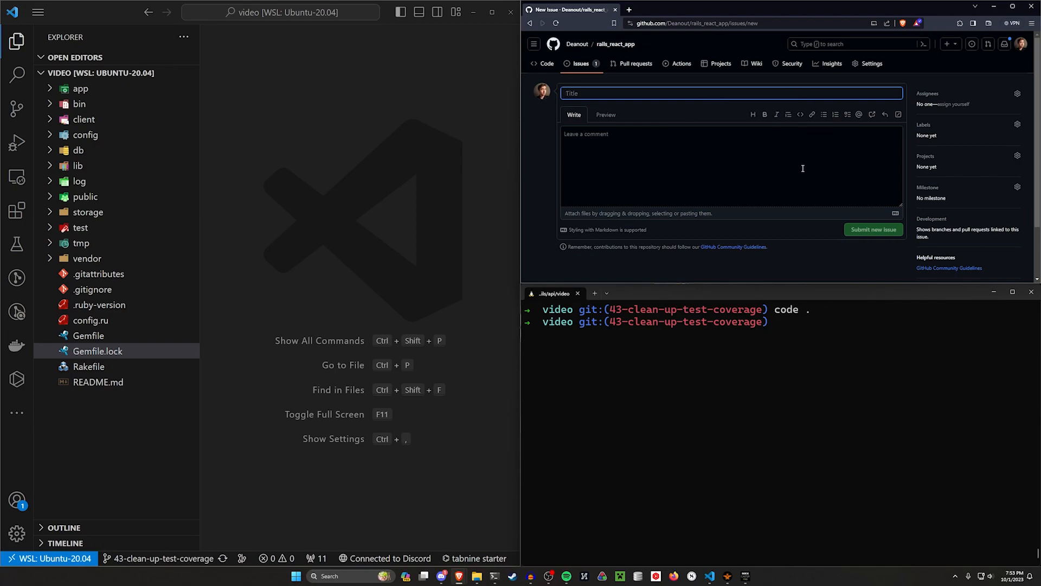
{"action": "mouse_move", "coordinate": [851, 470]}
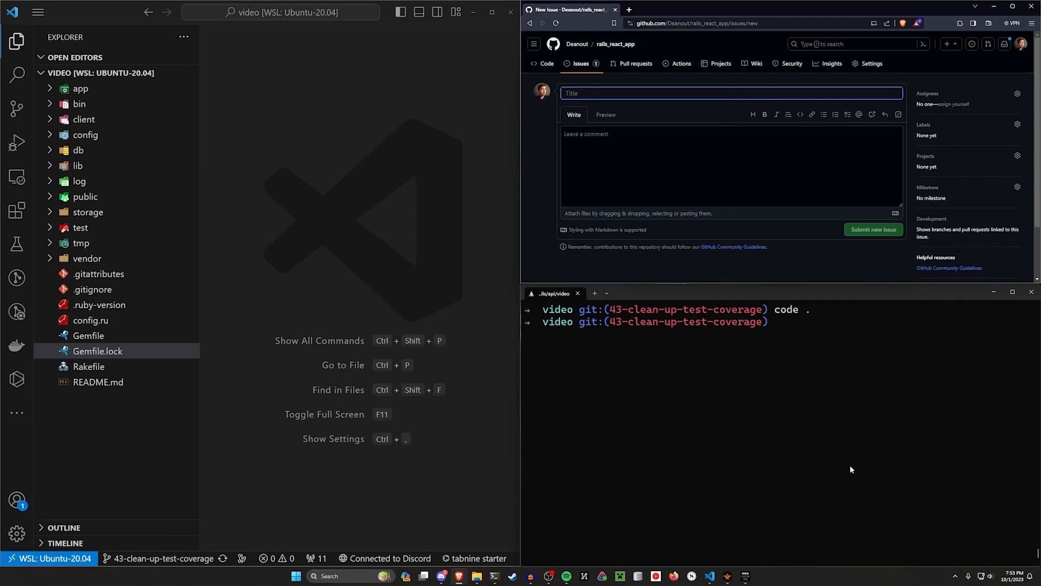
{"action": "mouse_move", "coordinate": [883, 453]}
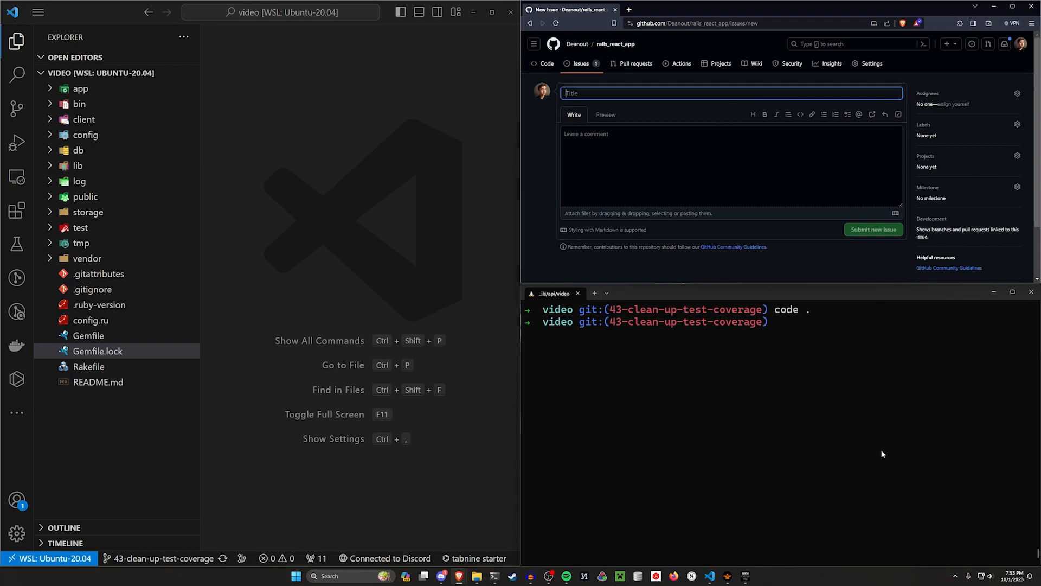
{"action": "mouse_move", "coordinate": [907, 429]}
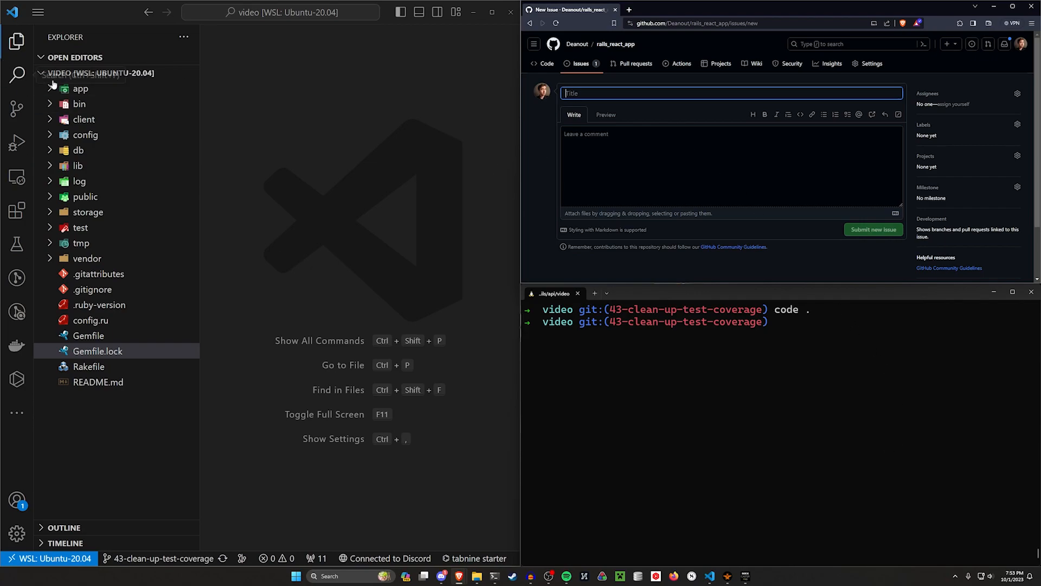
{"action": "mouse_move", "coordinate": [453, 187]}
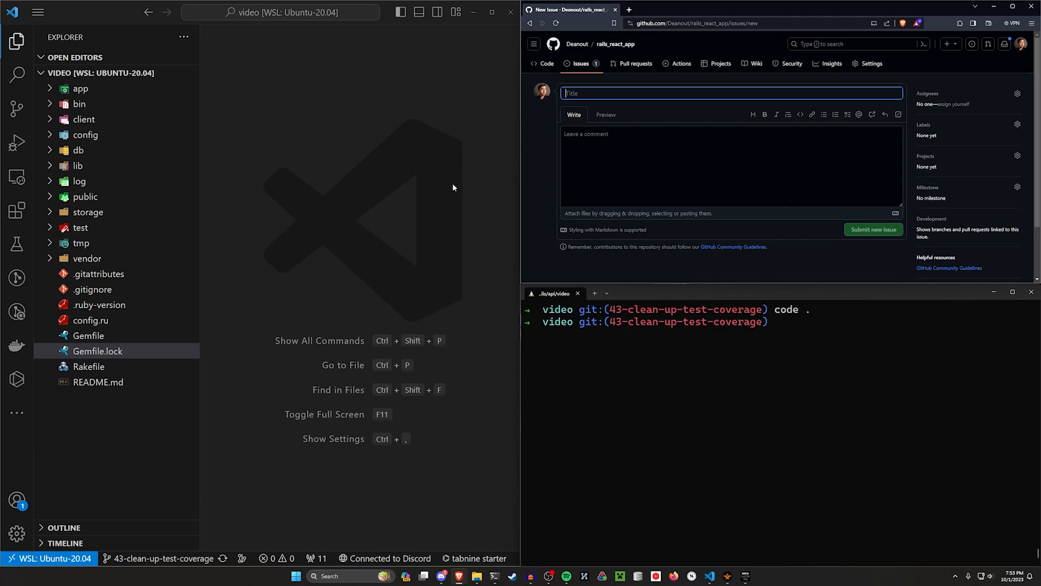
{"action": "mouse_move", "coordinate": [458, 193]}
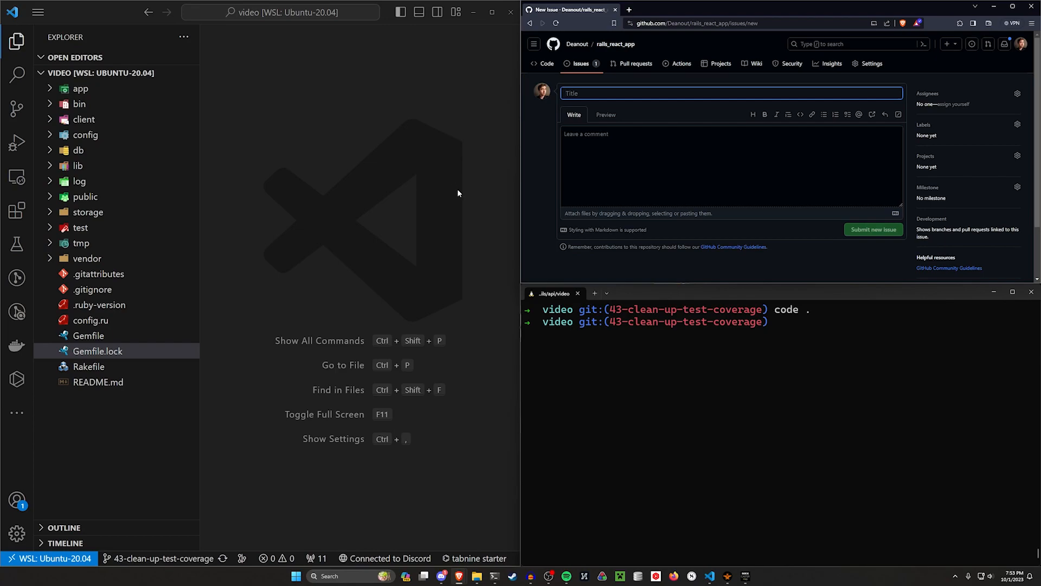
{"action": "mouse_move", "coordinate": [452, 201]}
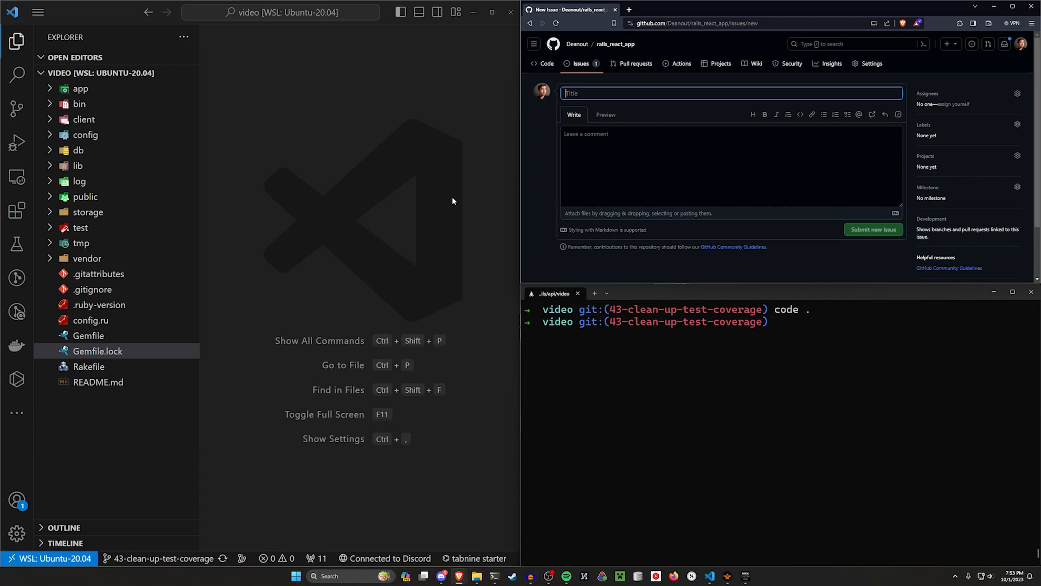
{"action": "type", "text": "u"}
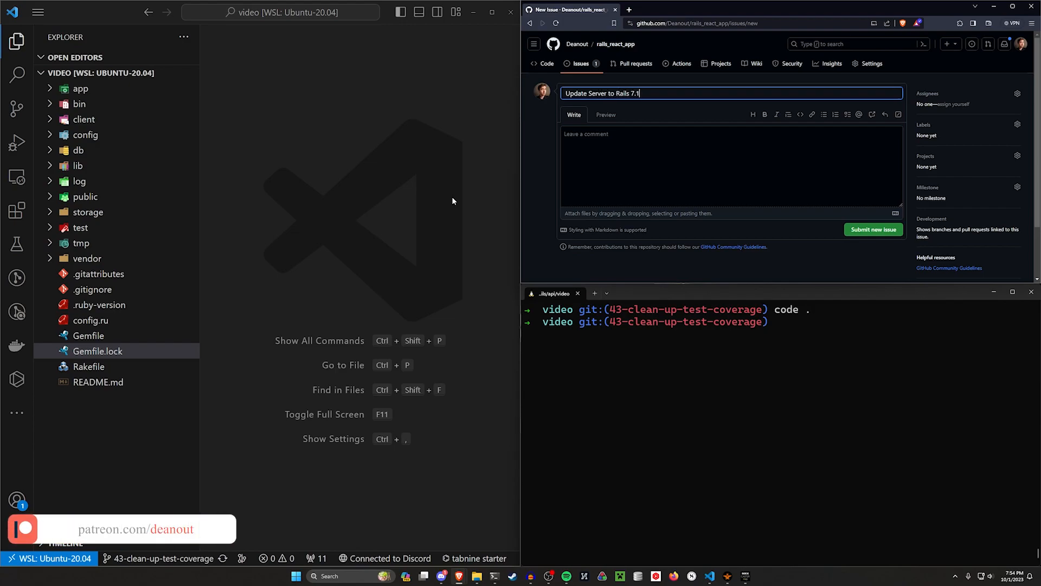
- Submit issue #46, create branch 46-update-server-to-rails-71, check it out locally and show the Gemfile
{"action": "left_click", "coordinate": [873, 229]}
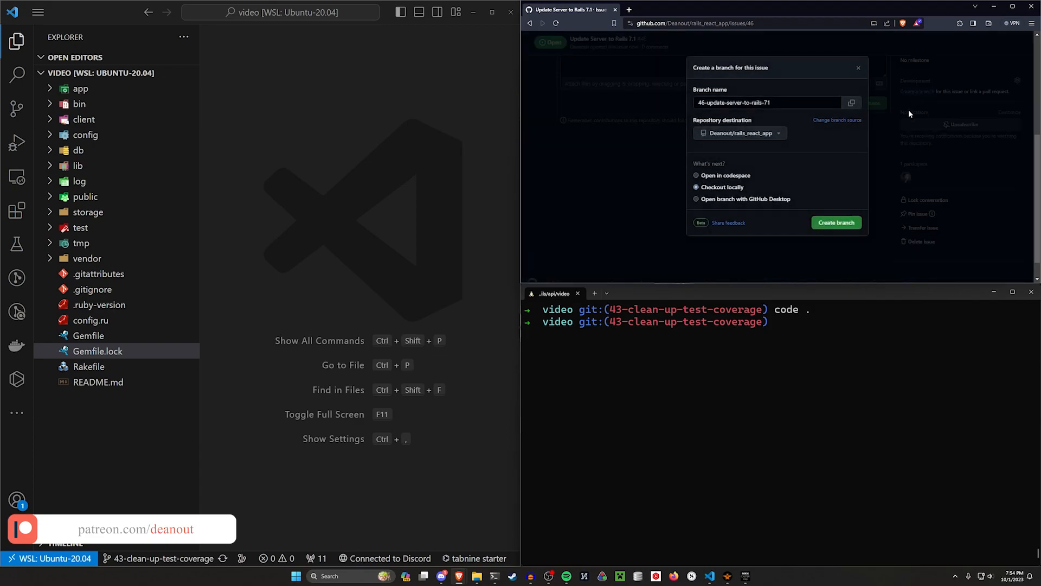
{"action": "left_click", "coordinate": [835, 223]}
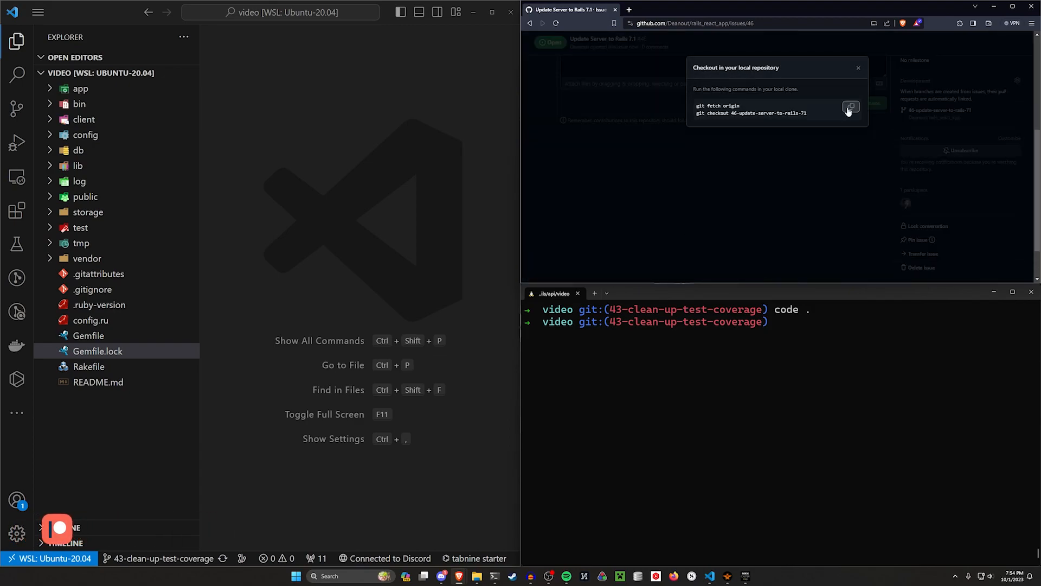
{"action": "left_click", "coordinate": [851, 107]}
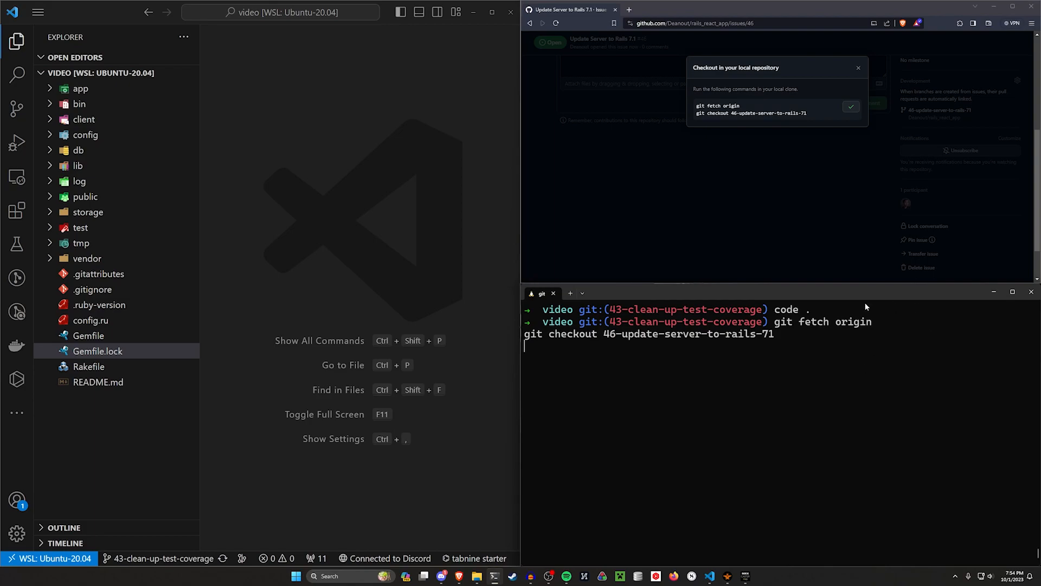
{"action": "key", "text": "Return"}
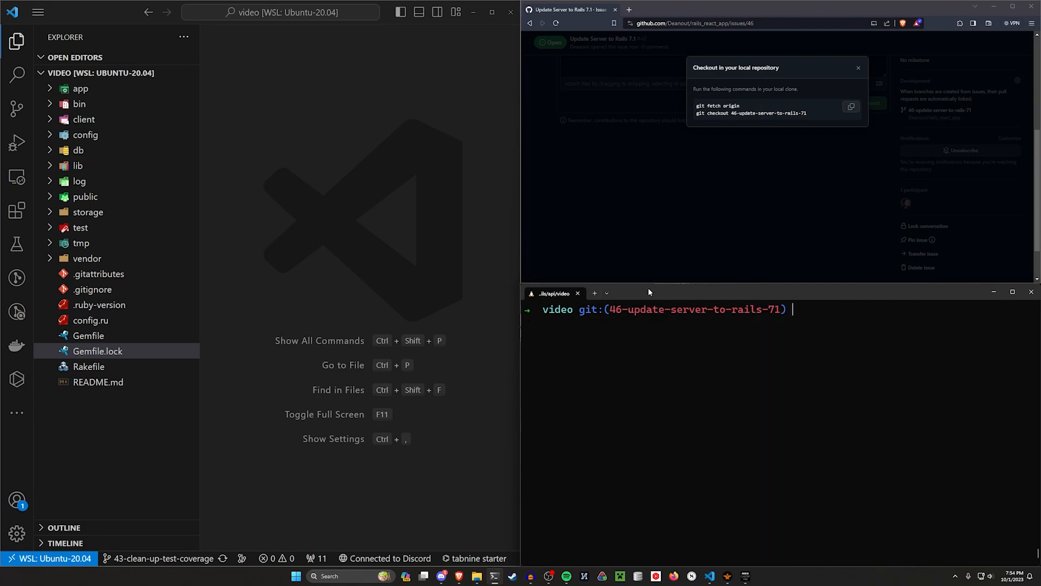
{"action": "left_click", "coordinate": [88, 351]}
{"action": "type", "text": "rails upgr"}
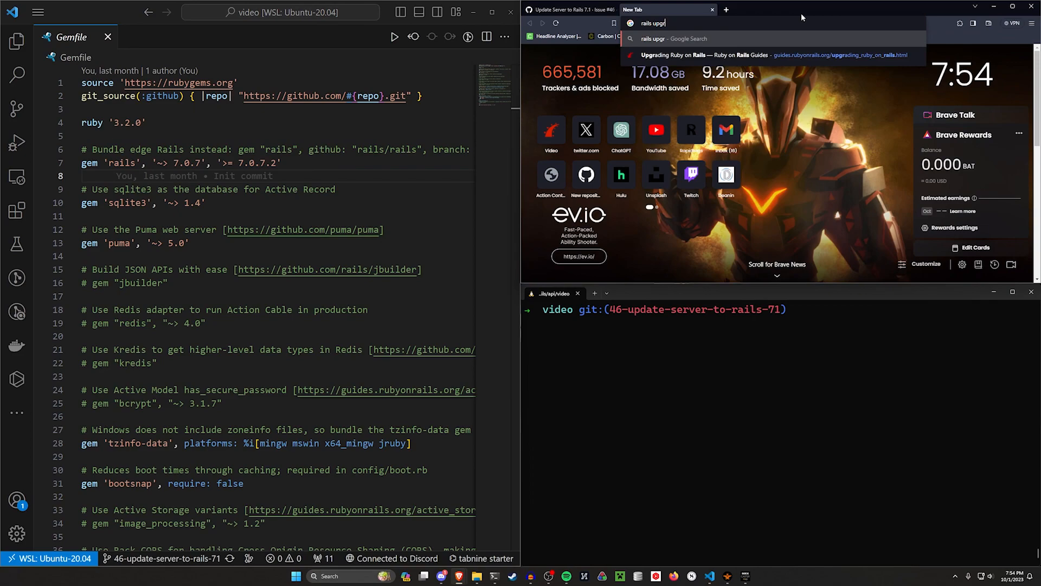
- Find the Upgrading Ruby on Rails guide and read the upgrade process and update task sections
{"action": "type", "text": "ading_ruby_on_rails.html"}
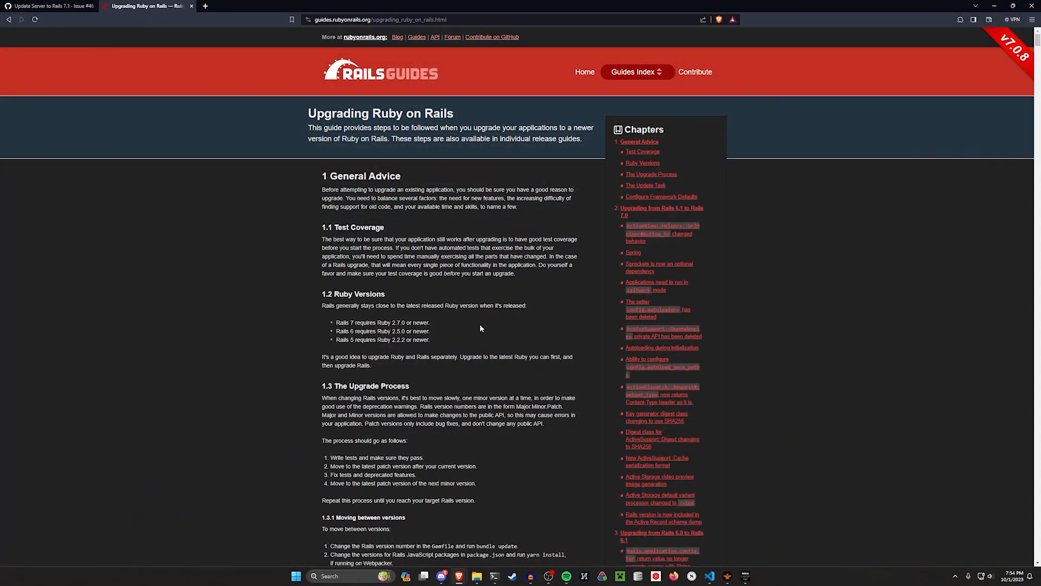
{"action": "scroll", "scroll_direction": "down", "scroll_amount": 3}
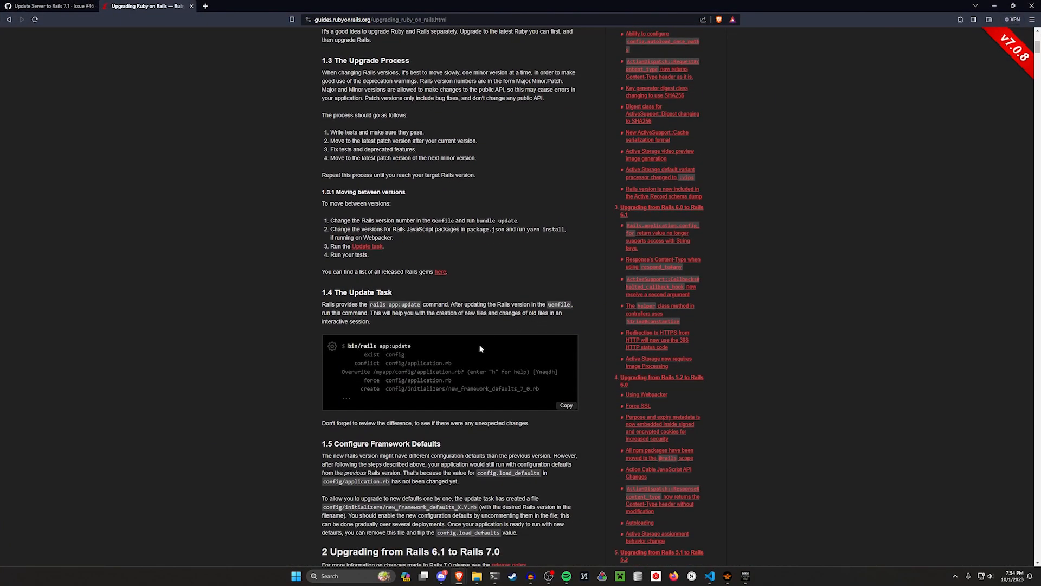
{"action": "scroll", "scroll_direction": "down", "scroll_amount": 3}
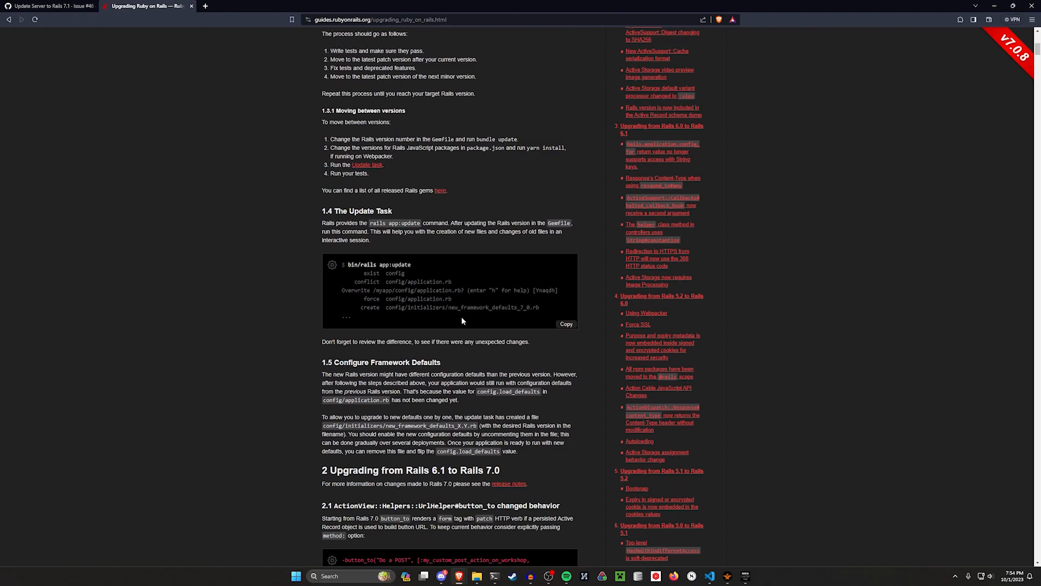
{"action": "scroll", "scroll_direction": "up", "scroll_amount": 3}
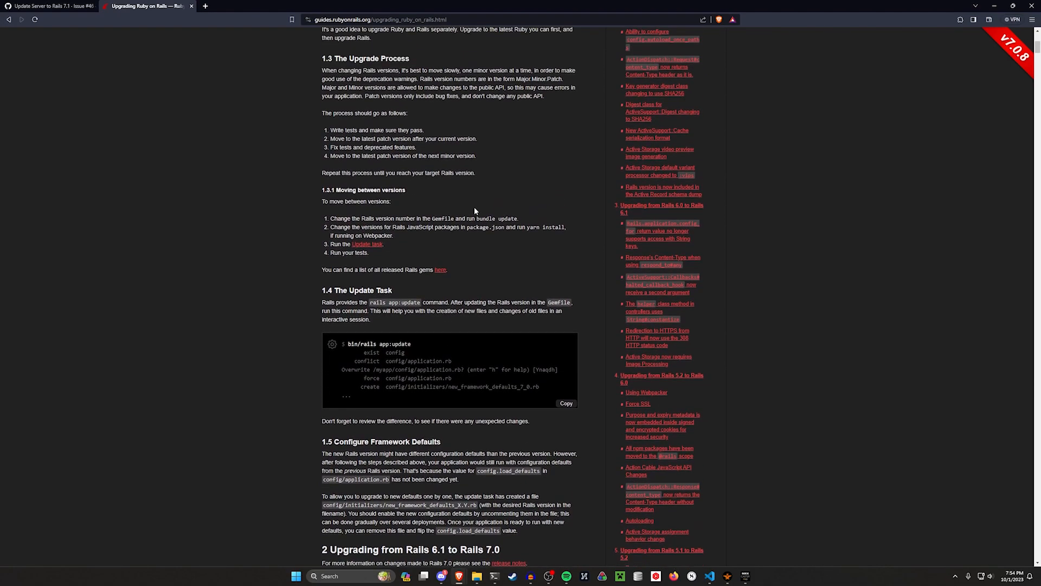
{"action": "scroll", "scroll_direction": "down", "scroll_amount": 3}
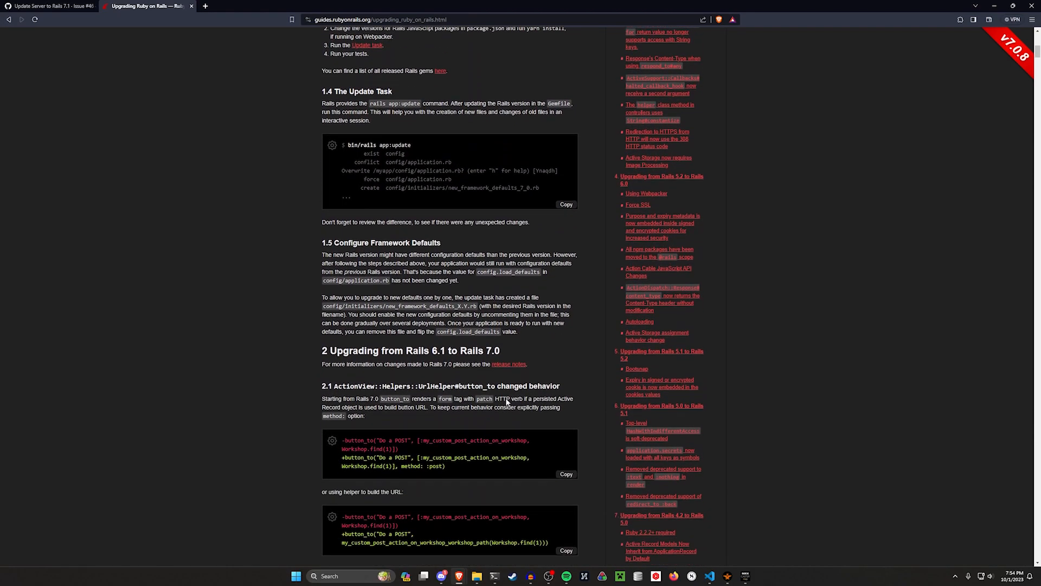
{"action": "scroll", "scroll_direction": "up", "scroll_amount": 3}
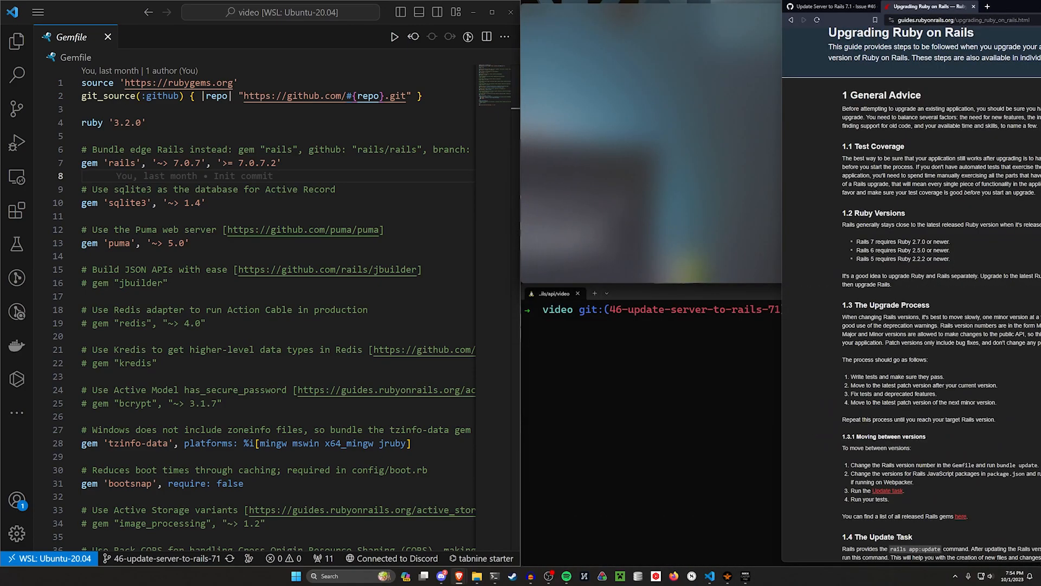
- Look up the latest rails gem on RubyGems and set the Gemfile constraint to 7.1.0.rc2
{"action": "left_click", "coordinate": [823, 8]}
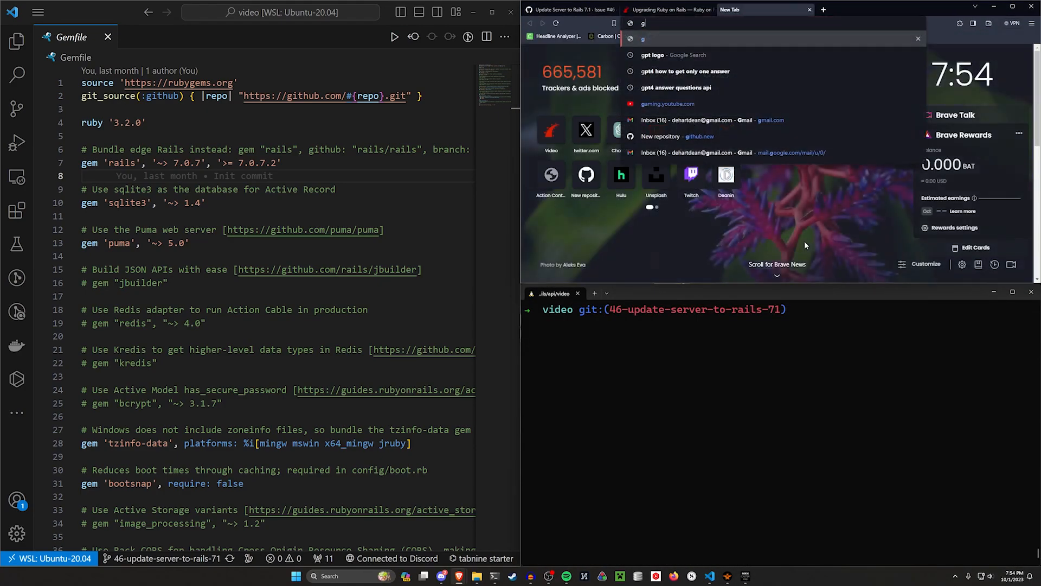
{"action": "type", "text": "rails gem versi"}
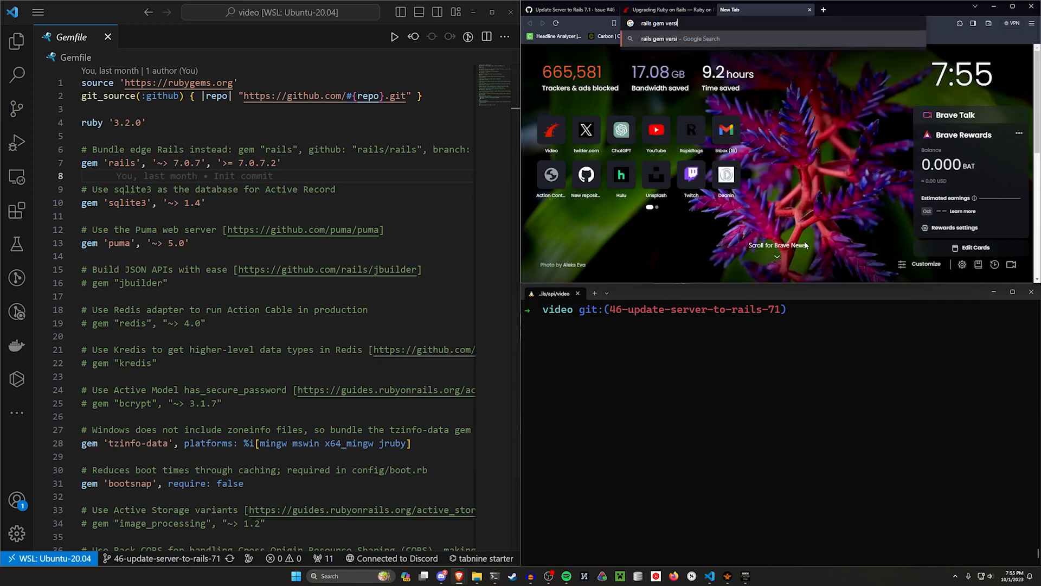
{"action": "key", "text": "Return"}
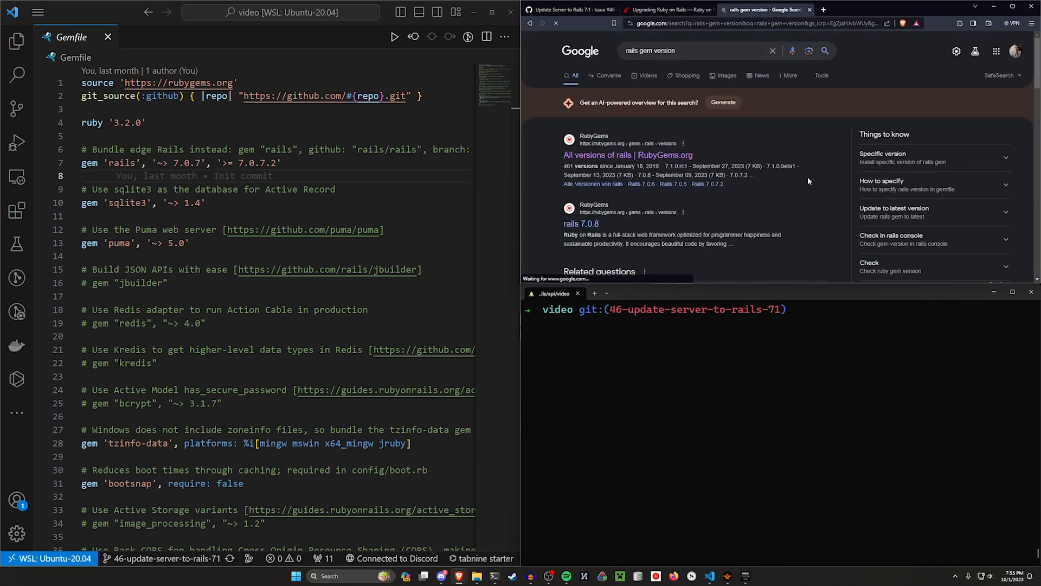
{"action": "left_click", "coordinate": [627, 155]}
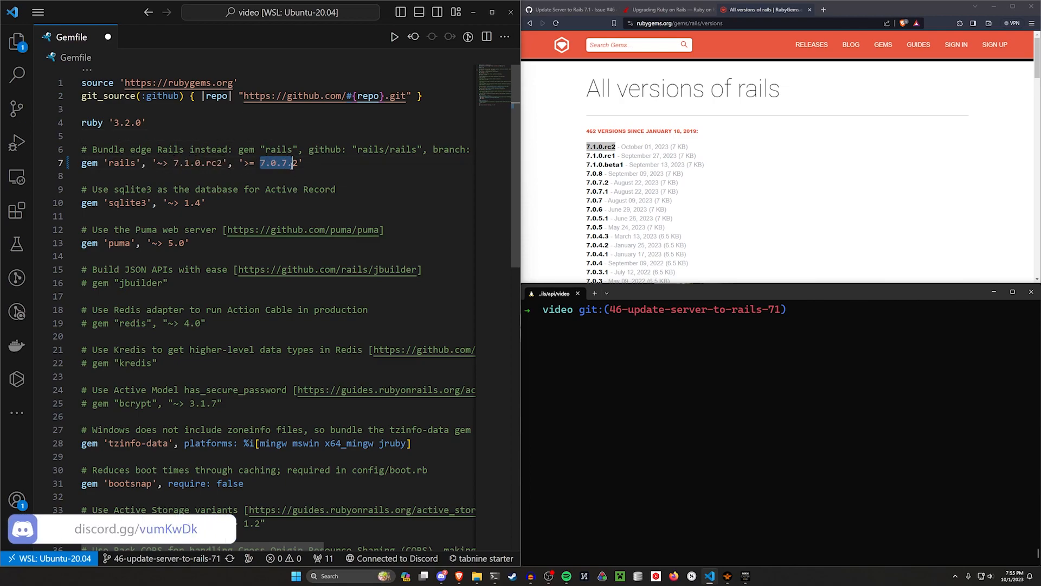
{"action": "type", "text": "7.1.0.rc2"}
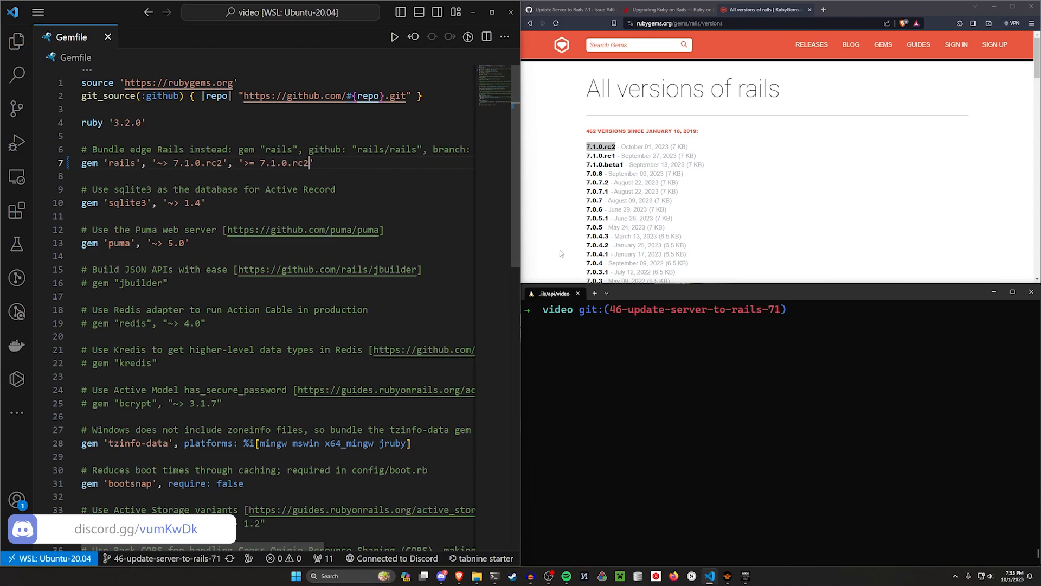
{"action": "left_click", "coordinate": [664, 10]}
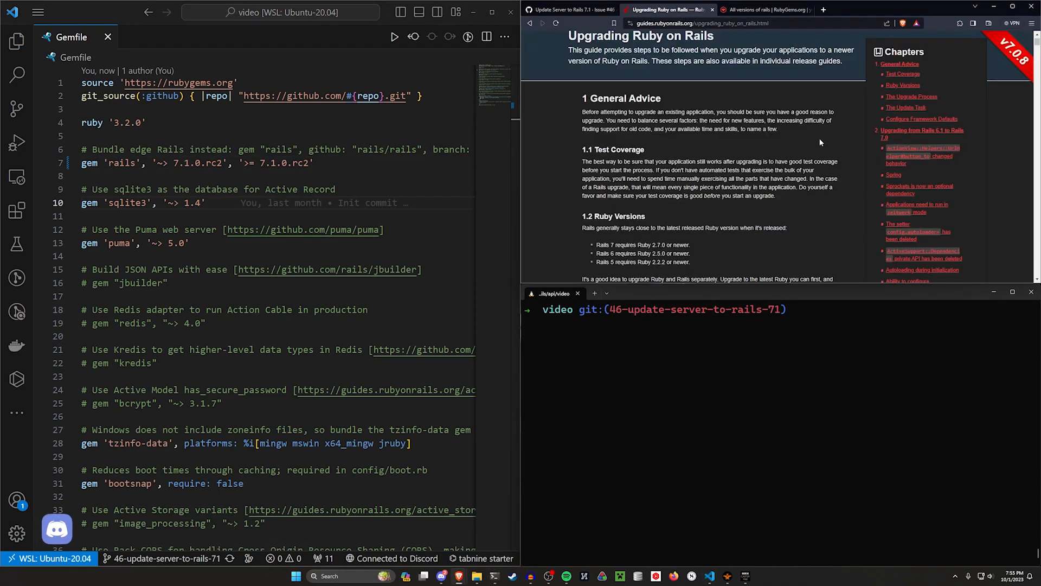
- Run `rails app:update`, which fails because rails 7.1.0.rc2 is not installed
{"action": "scroll", "scroll_direction": "down", "scroll_amount": 3}
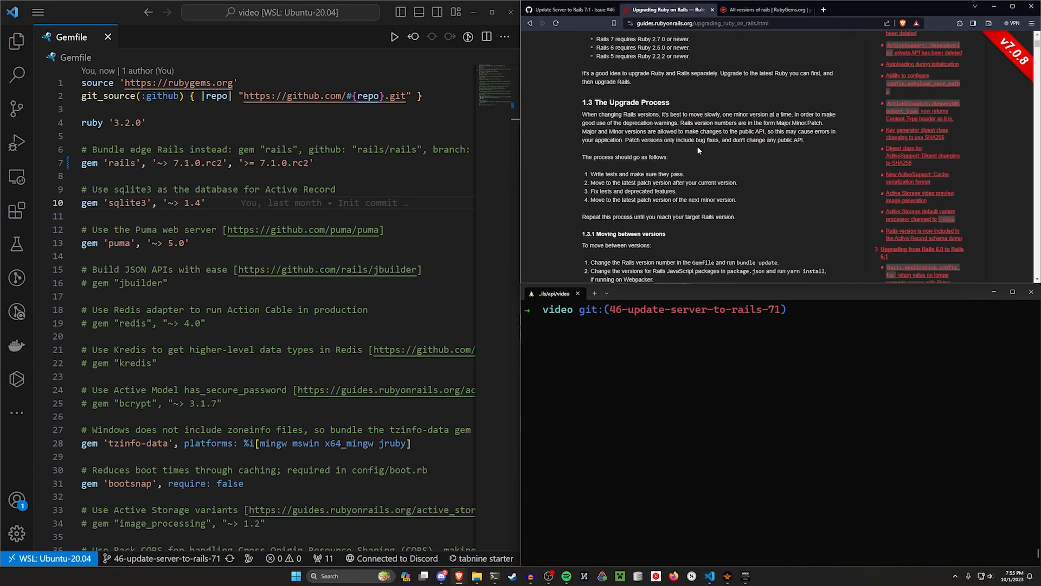
{"action": "scroll", "scroll_direction": "down", "scroll_amount": 3}
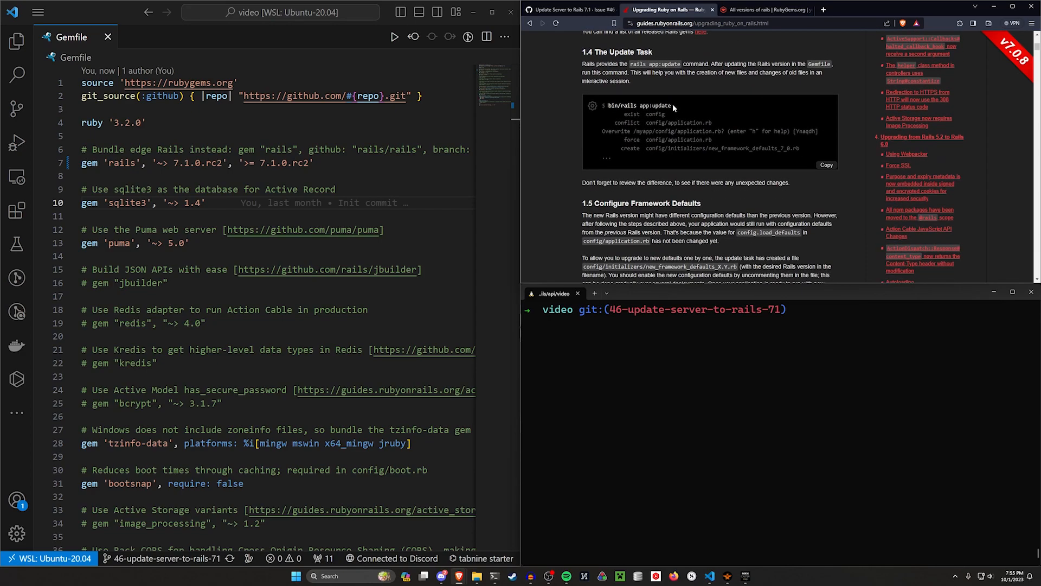
{"action": "type", "text": "x rail"}
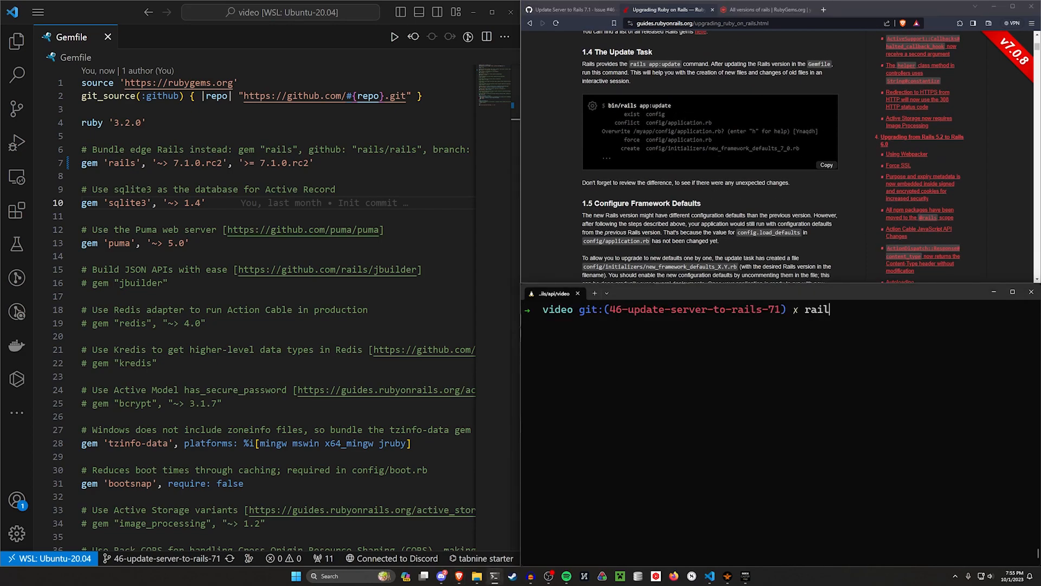
{"action": "type", "text": "s app:update"}
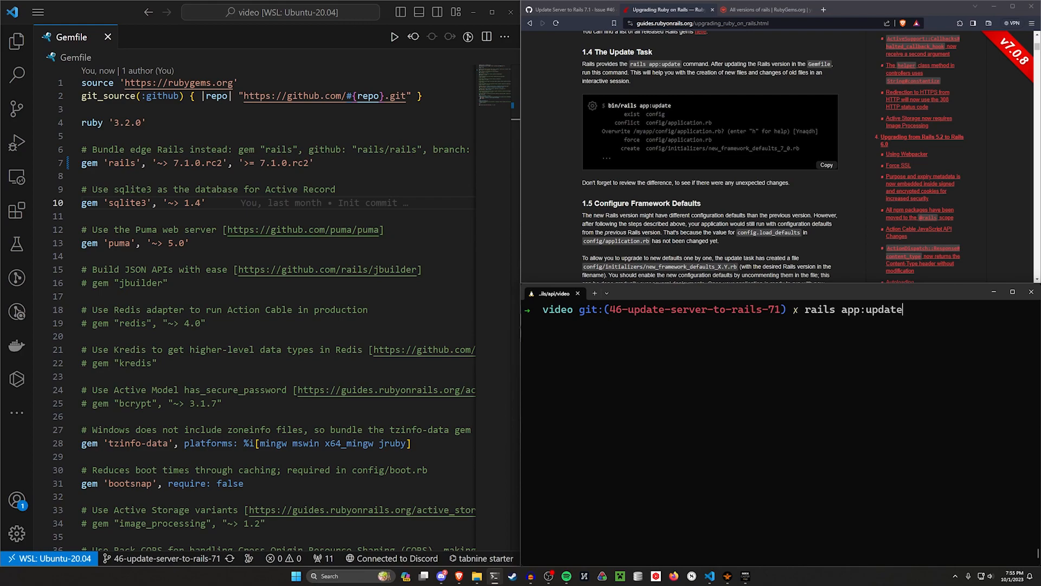
{"action": "key", "text": "Return"}
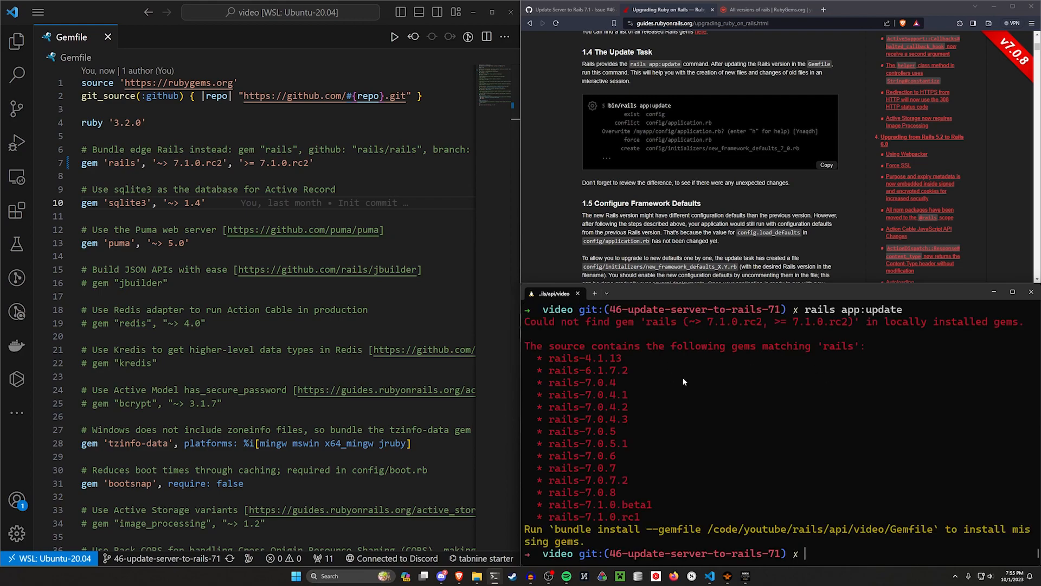
{"action": "mouse_move", "coordinate": [785, 352]}
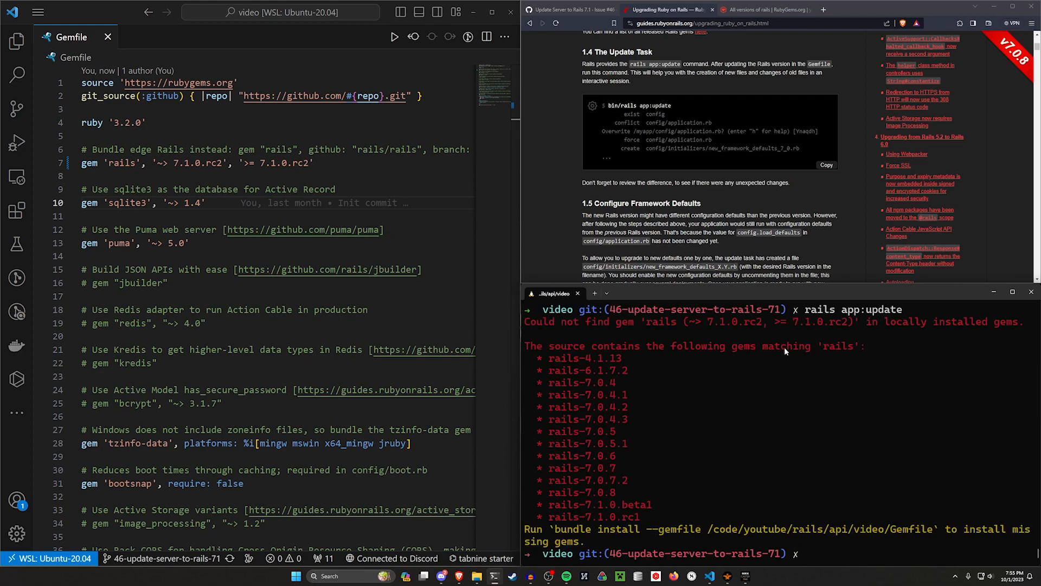
- Change the Gemfile constraint to 7.1.0.rc1 and run `bundle` to install the gems
{"action": "double_click", "coordinate": [587, 516]}
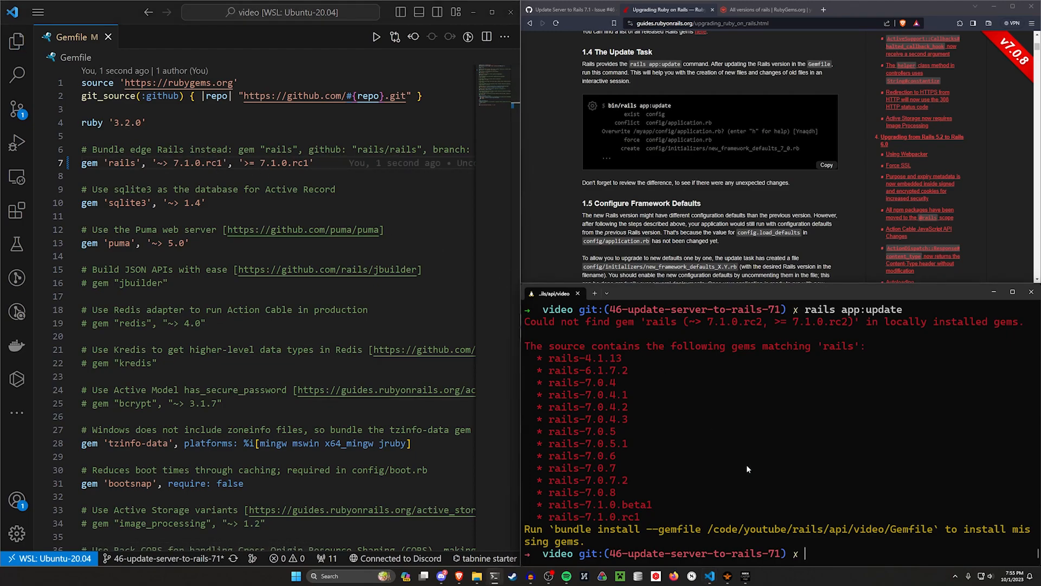
{"action": "mouse_move", "coordinate": [732, 469]}
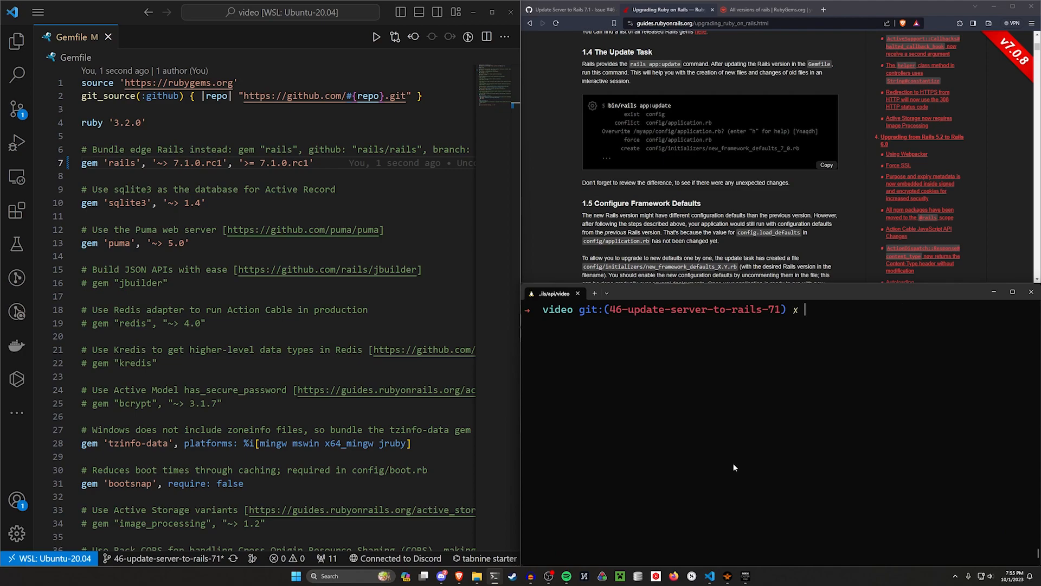
{"action": "type", "text": "bundle"}
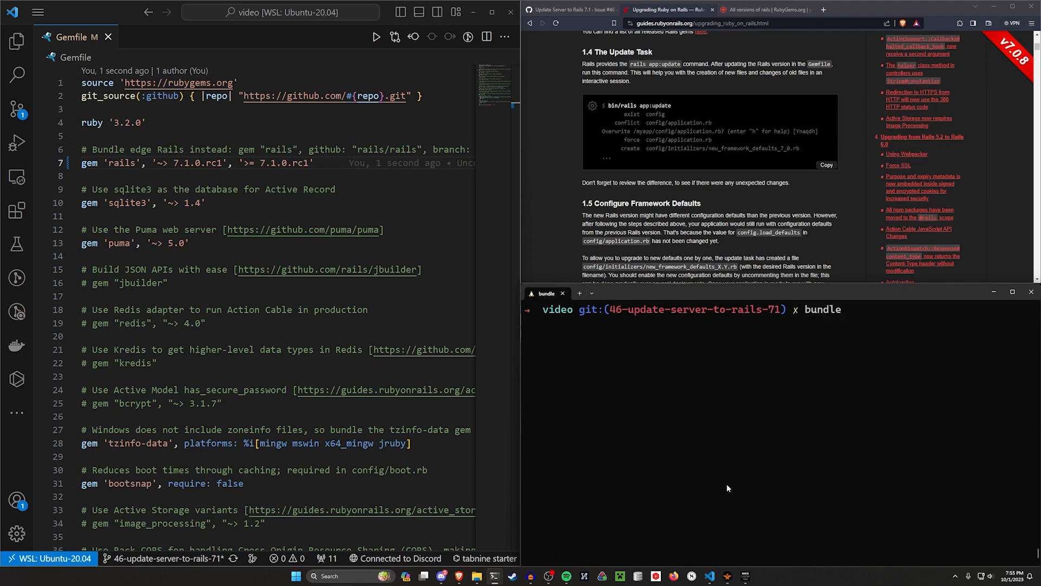
{"action": "key", "text": "Return"}
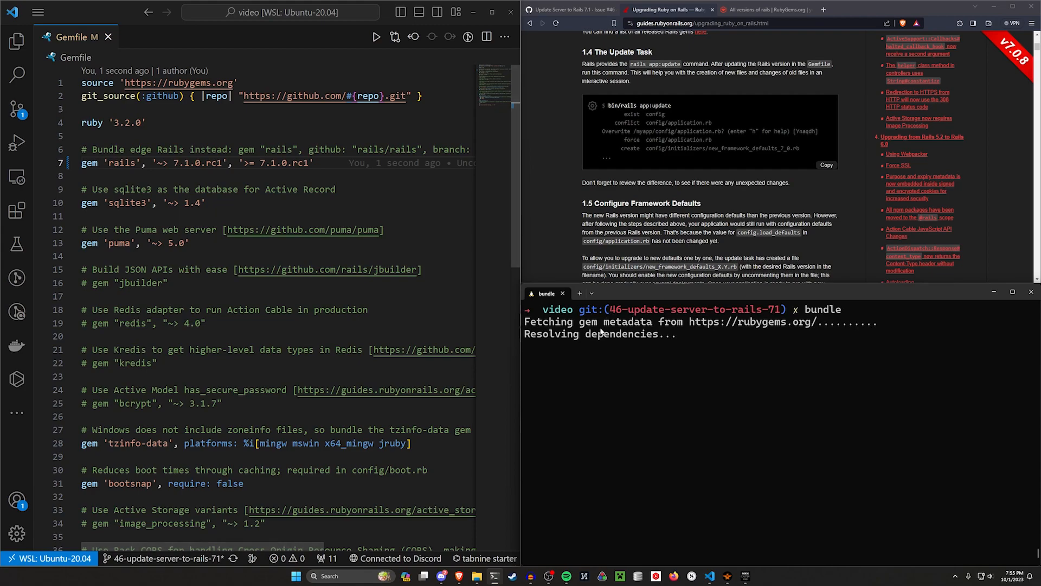
{"action": "mouse_move", "coordinate": [897, 469]}
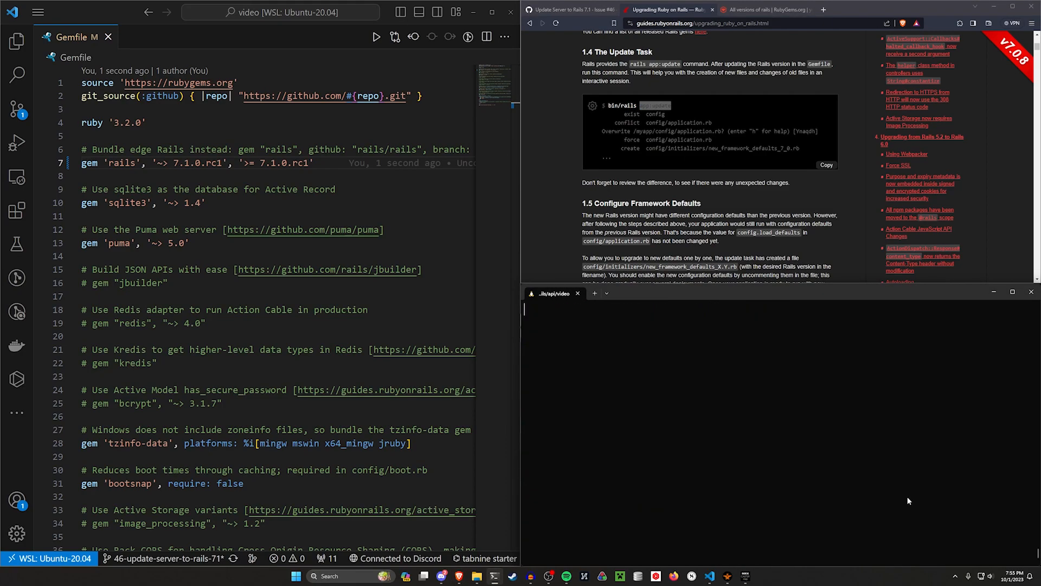
- Run `rails app:update`, review application.rb, and accept the application.rb and development.rb overwrites
{"action": "type", "text": "rails-71) ✗ rails"}
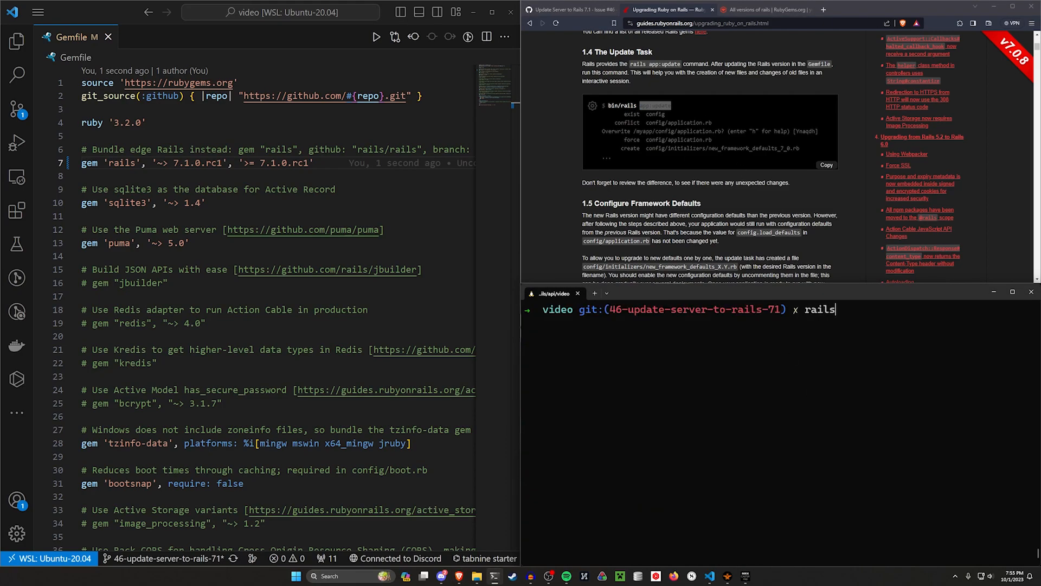
{"action": "key", "text": "Return"}
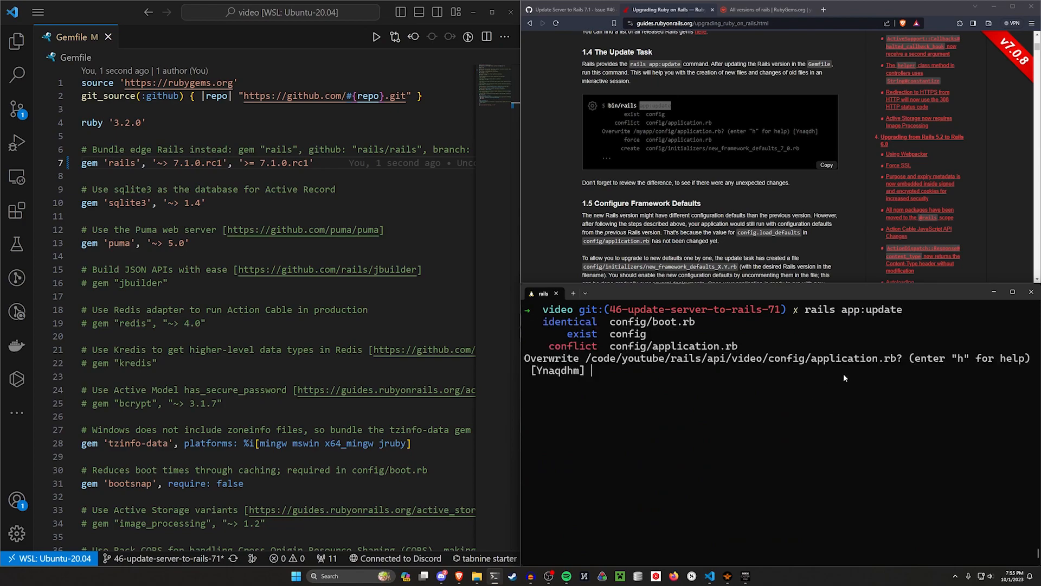
{"action": "mouse_move", "coordinate": [734, 351]}
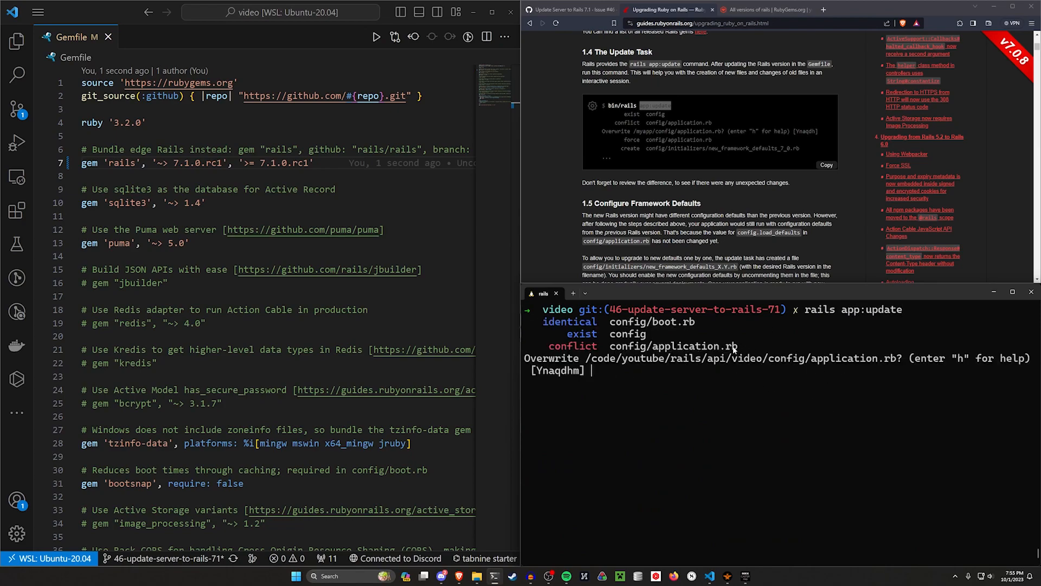
{"action": "left_click", "coordinate": [341, 296]}
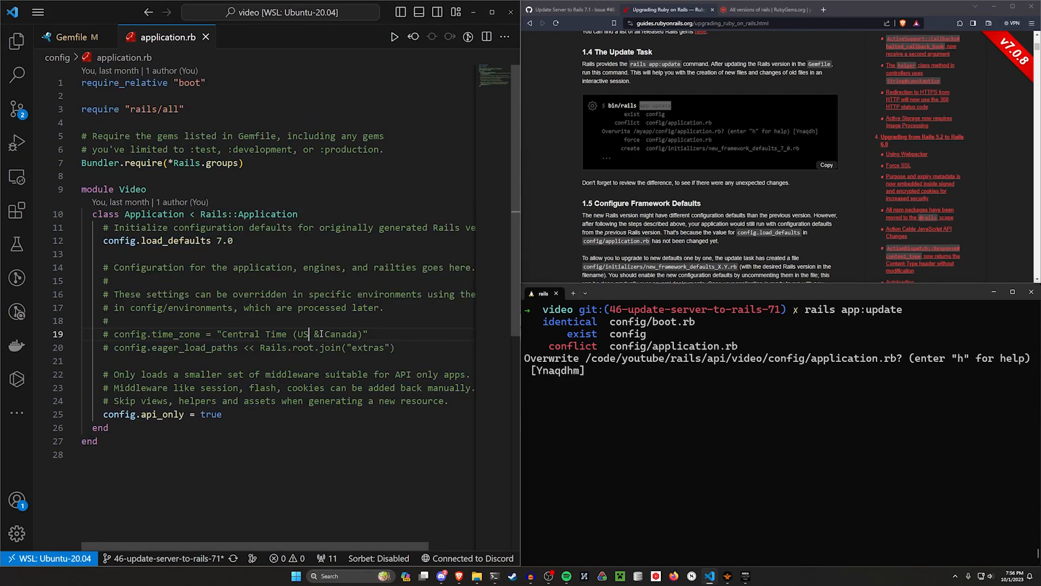
{"action": "type", "text": "y"}
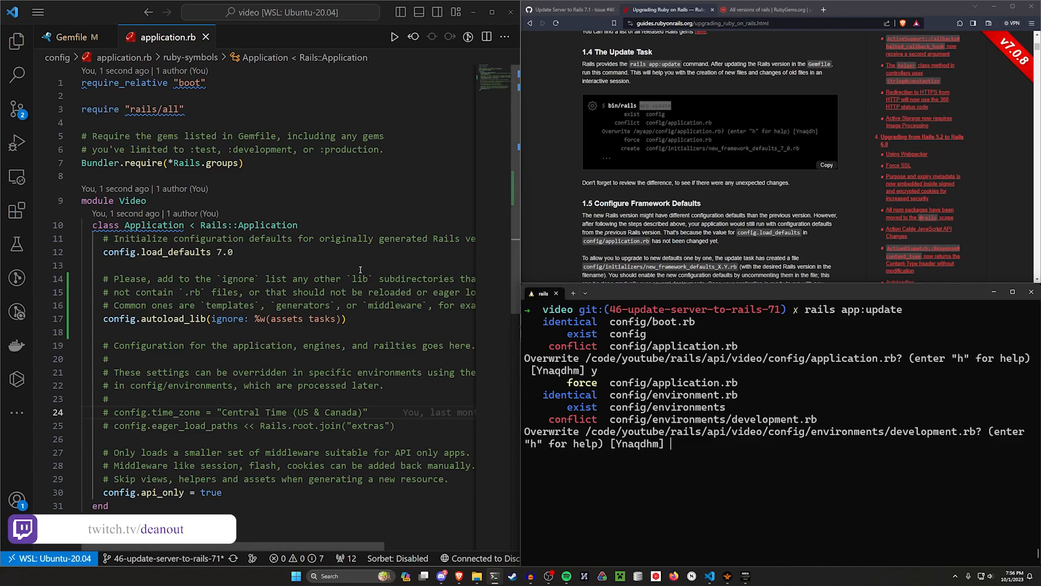
{"action": "type", "text": "y"}
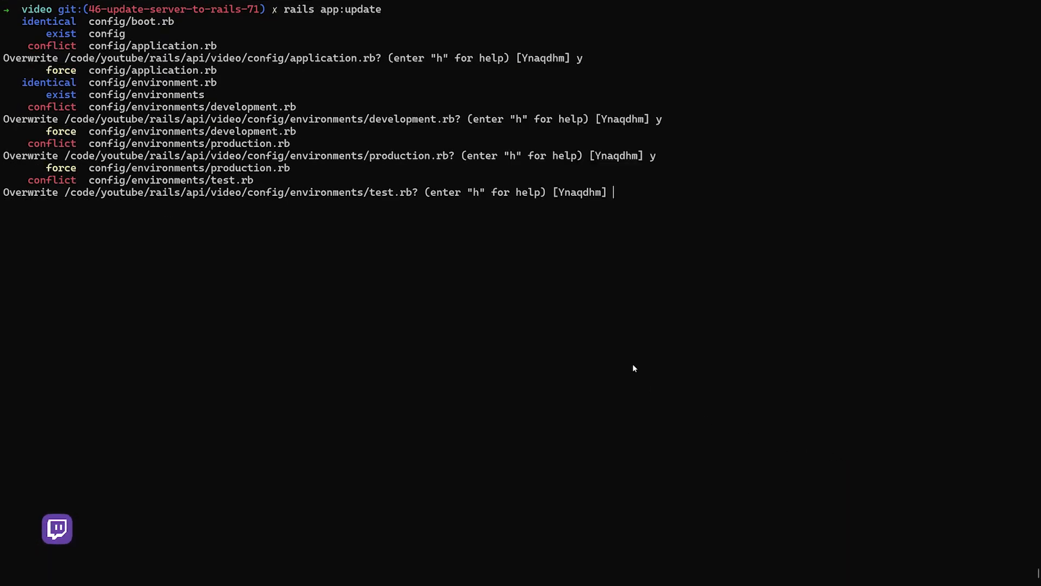
- Accept the production.rb, test.rb and cors.rb overwrite prompts
{"action": "type", "text": "y"}
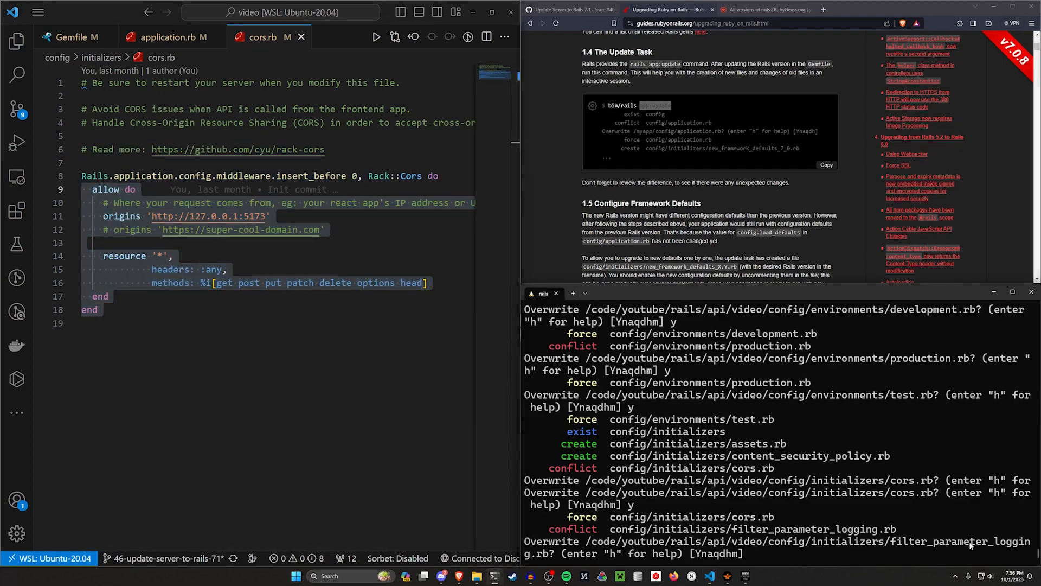
- Review filter_parameter_logging.rb with its :certificate, :otp and :ssn filters
{"action": "left_click", "coordinate": [304, 256]}
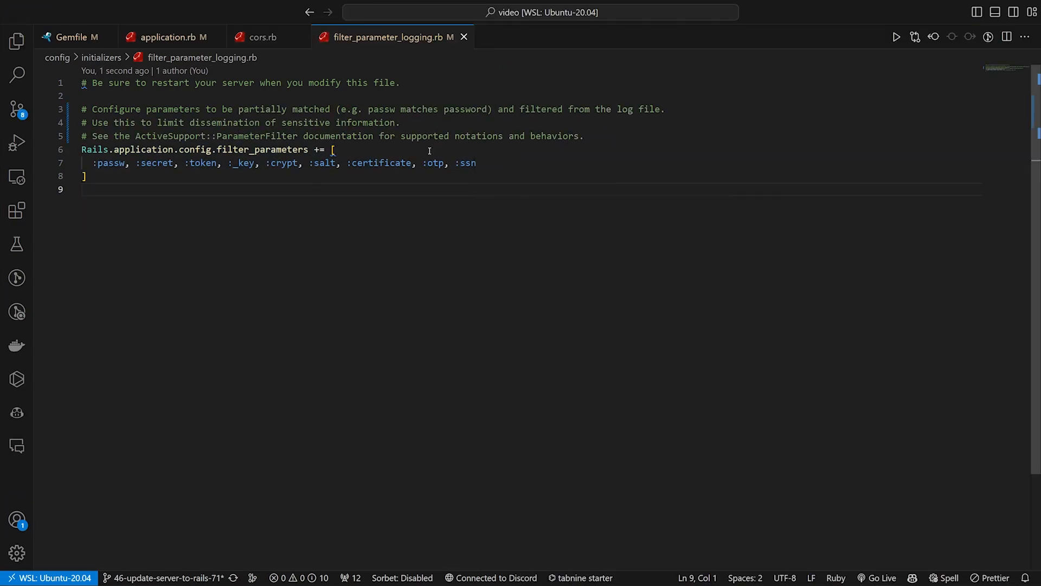
{"action": "mouse_move", "coordinate": [545, 188]}
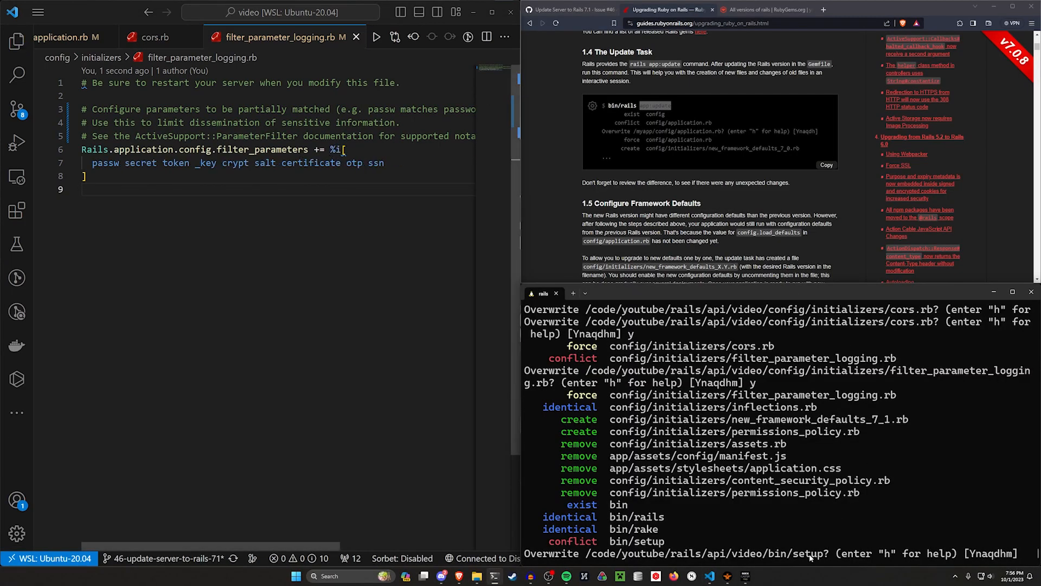
- Accept the remaining prompts, run `rails db:migrate`, start the server and load localhost:3000/api/v1/posts
{"action": "type", "text": "yy"}
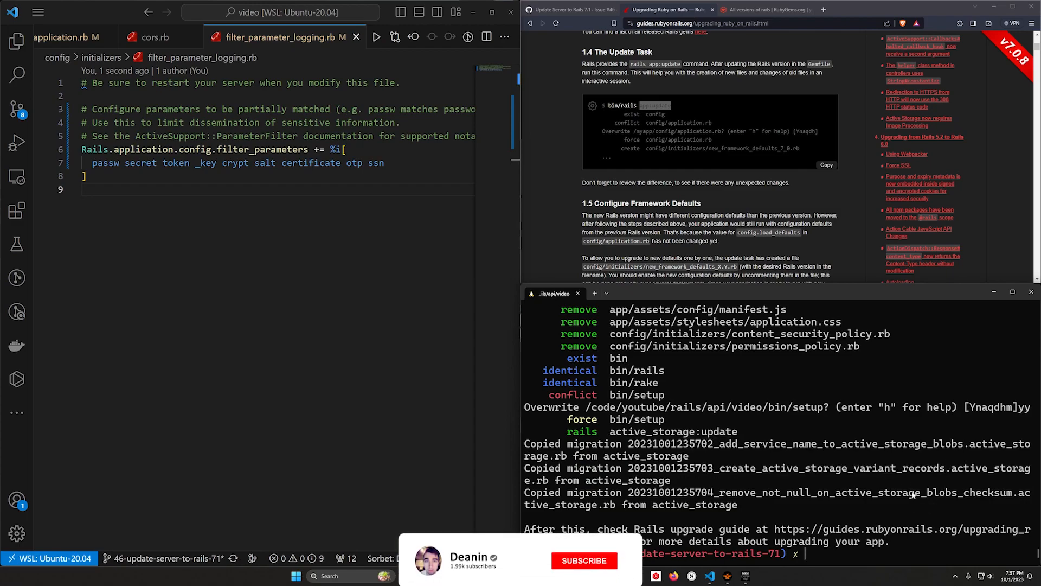
{"action": "type", "text": "rails db:migr"}
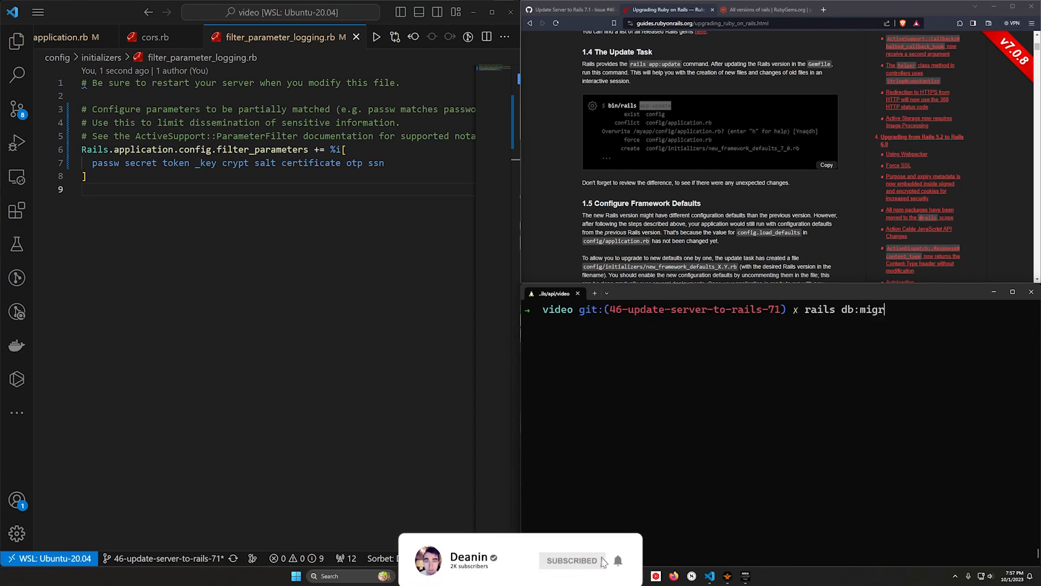
{"action": "key", "text": "Return"}
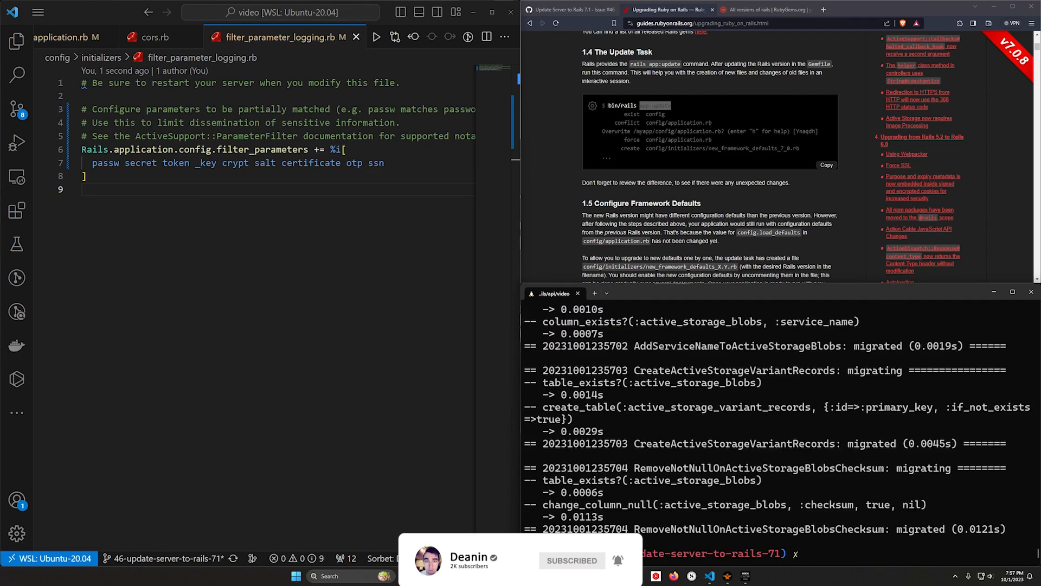
{"action": "type", "text": "rails s"}
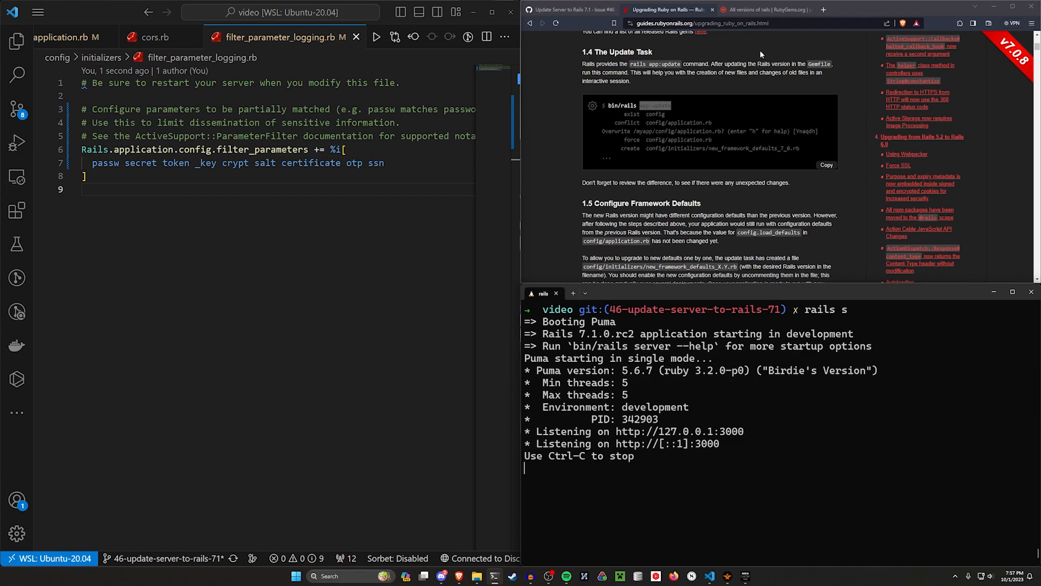
{"action": "left_click", "coordinate": [823, 9]}
{"action": "type", "text": "localhost:3000/api/v1/posts"}
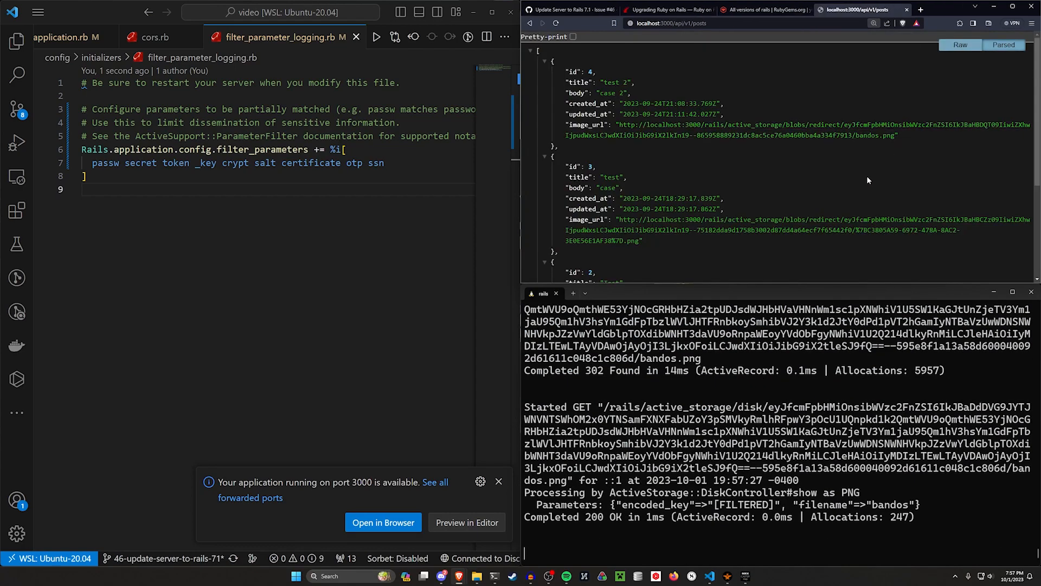
{"action": "mouse_move", "coordinate": [861, 393]}
{"action": "type", "text": "pwd"}
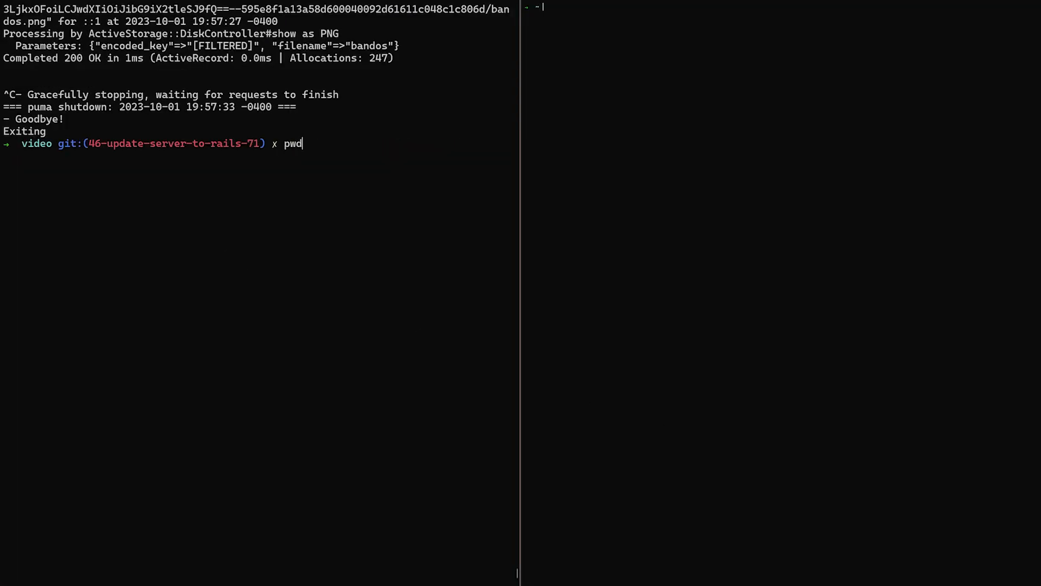
- Change into the client folder /code/youtube/rails/api/video and start the Vite dev server with npm run dev
{"action": "key", "text": "Return"}
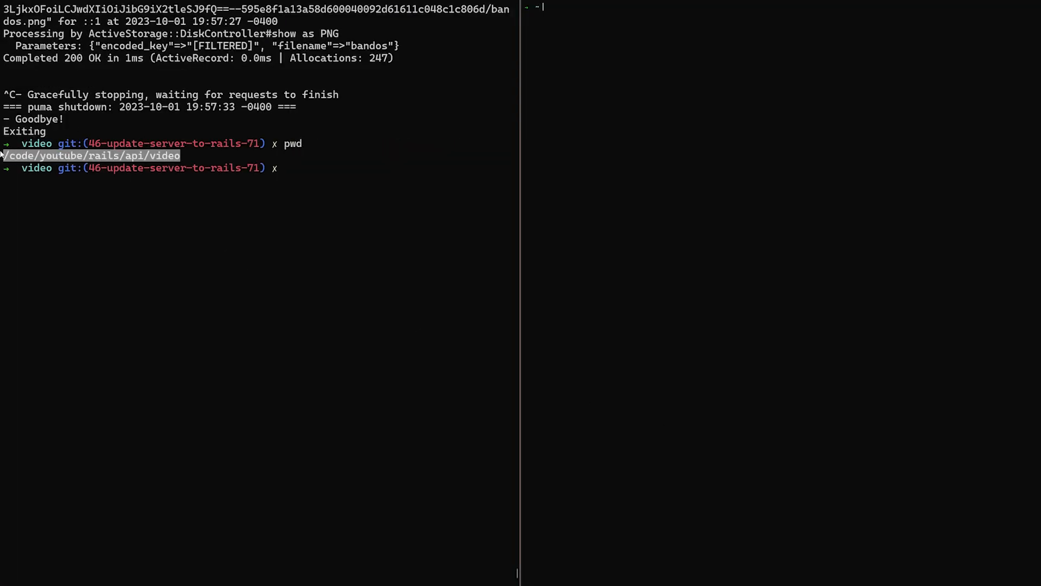
{"action": "type", "text": "cd /code/youtube/rails/api/video"}
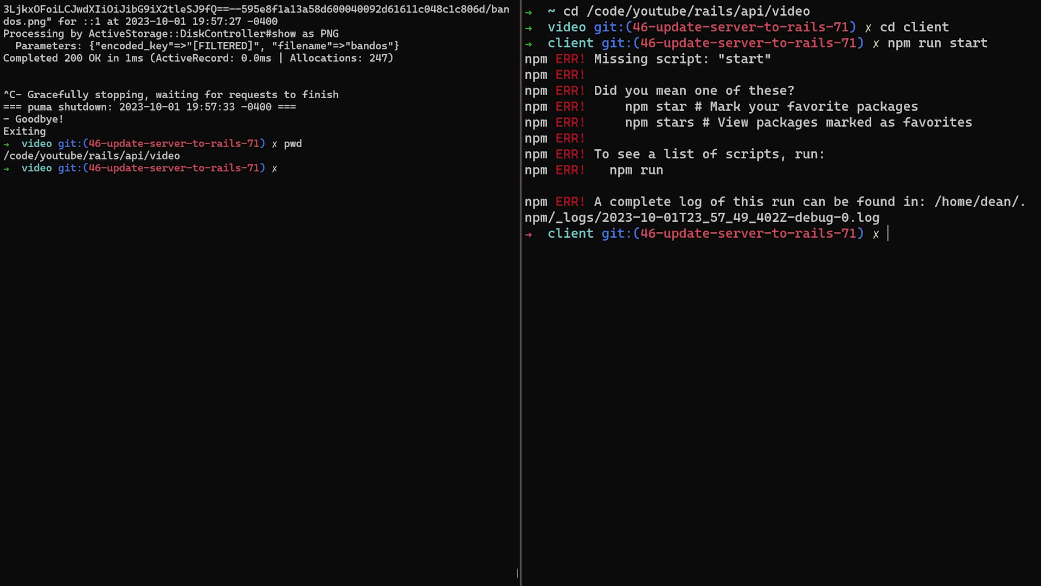
{"action": "type", "text": "npm run"}
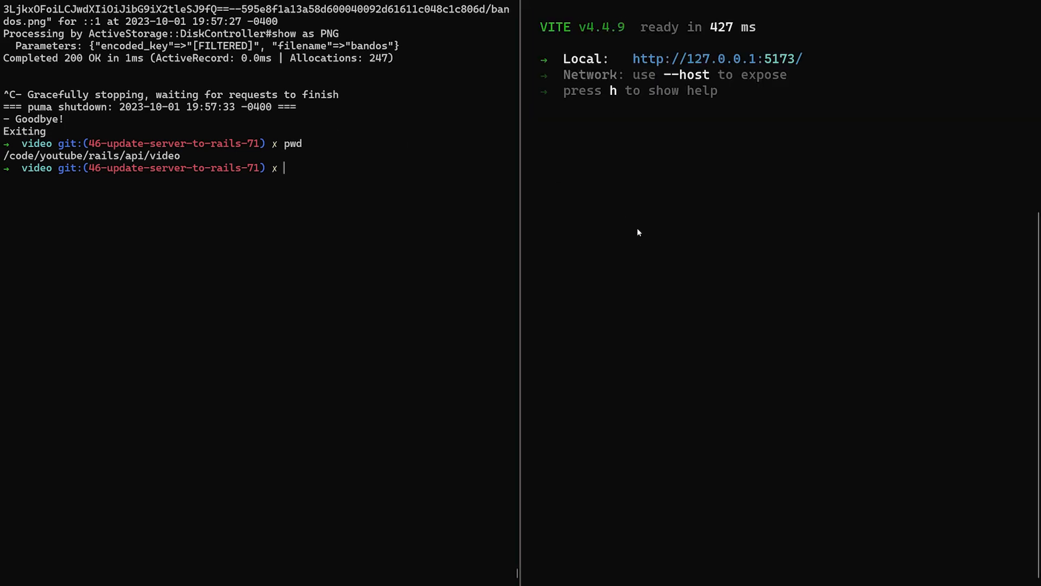
{"action": "mouse_move", "coordinate": [660, 256]}
{"action": "type", "text": "rails s"}
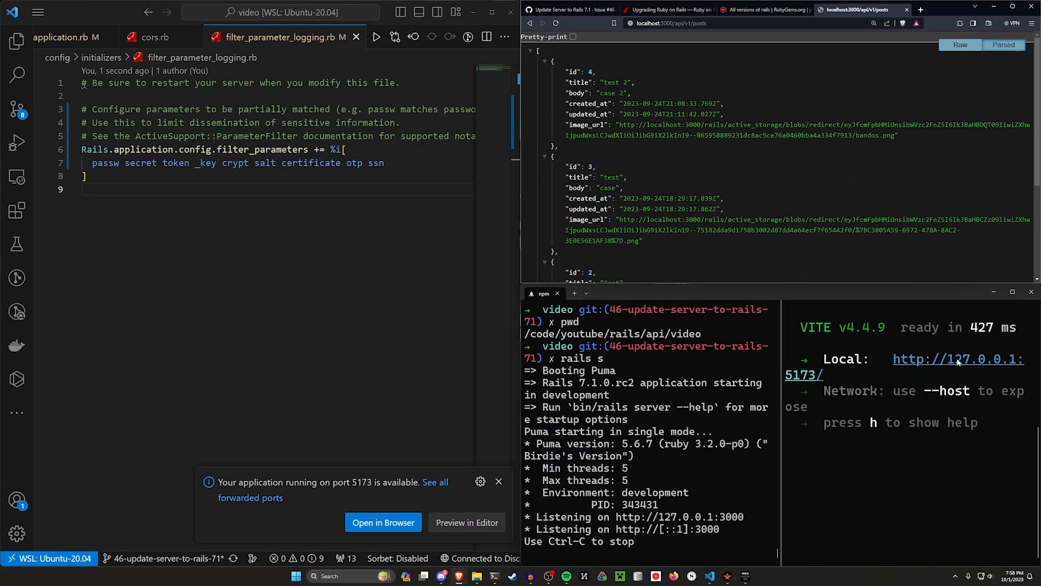
- Browse the blog at 127.0.0.1:5173: posts list with images, the test post's edit form, and a single post page
{"action": "left_click", "coordinate": [958, 365]}
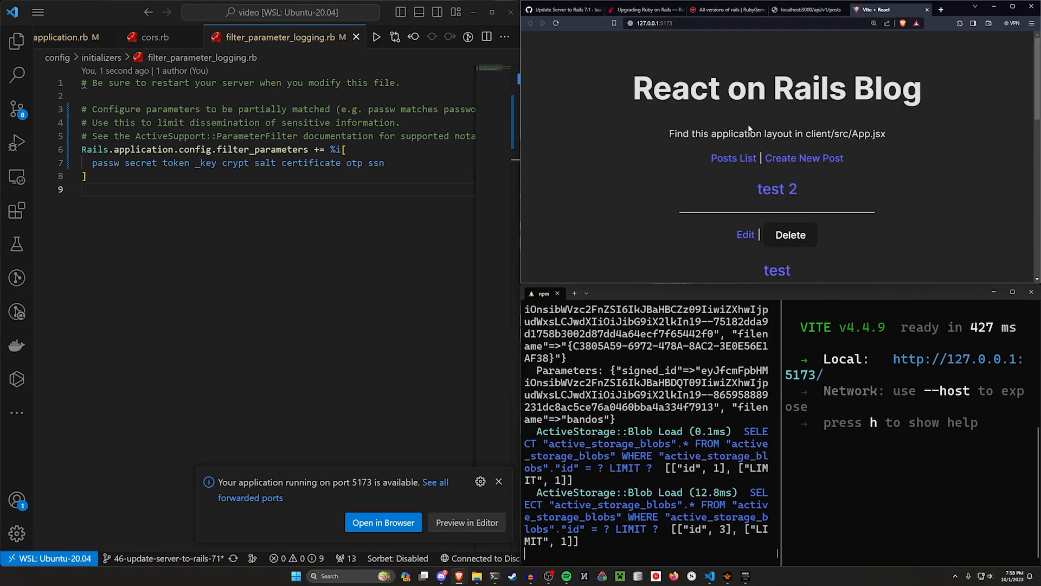
{"action": "scroll", "scroll_direction": "down", "scroll_amount": 3}
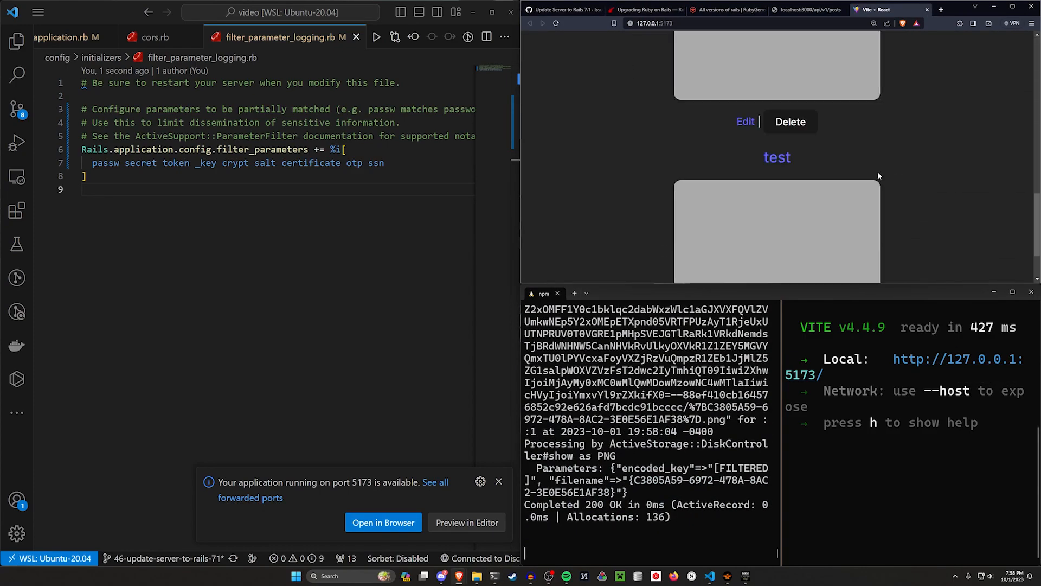
{"action": "left_click", "coordinate": [745, 122]}
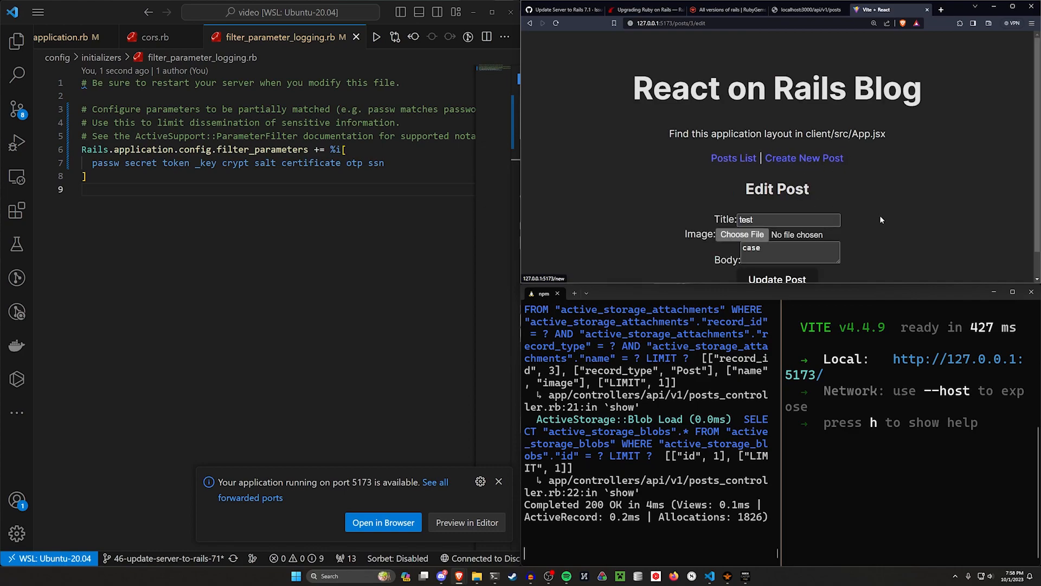
{"action": "left_click", "coordinate": [777, 279]}
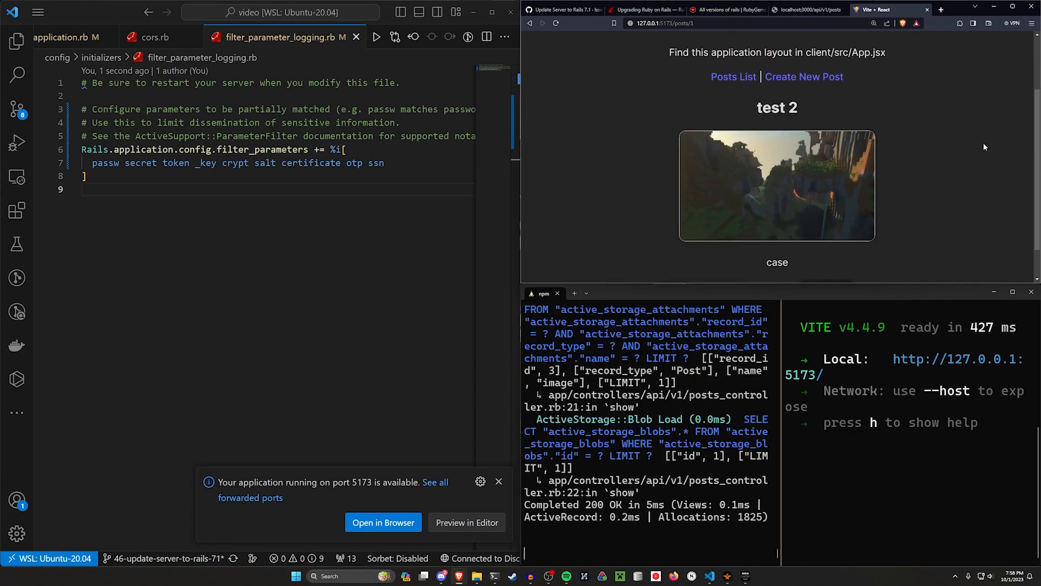
{"action": "scroll", "scroll_direction": "down", "scroll_amount": 3}
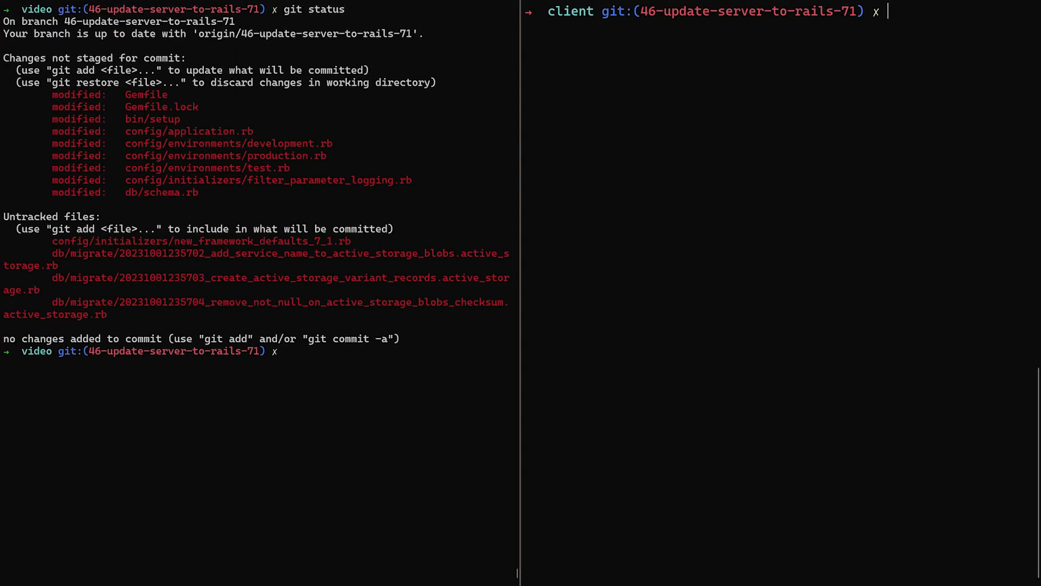
{"action": "mouse_move", "coordinate": [291, 202]}
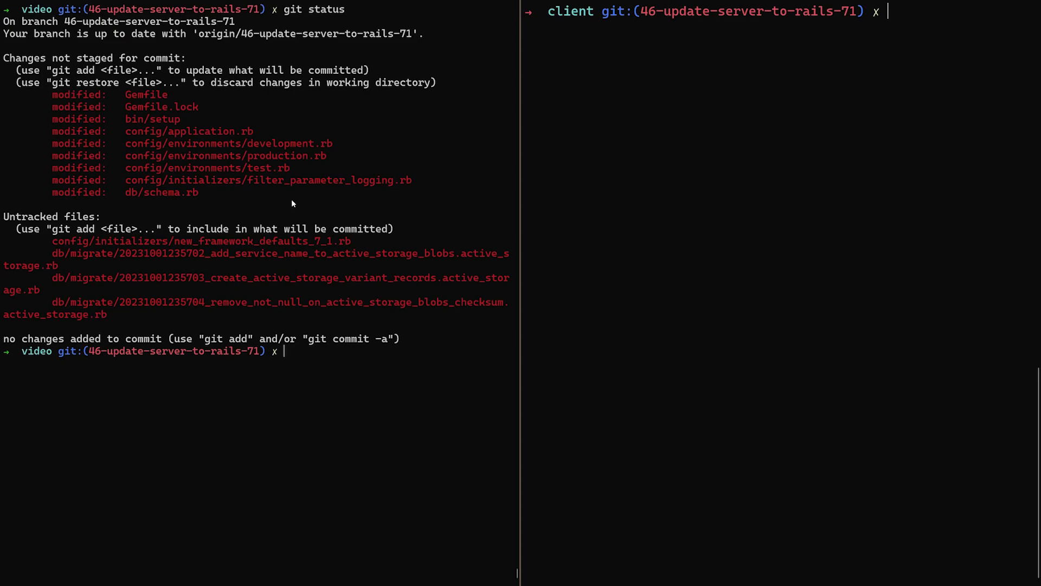
- Select the git status output listing the modified Gemfile, config and schema files
{"action": "left_click_drag", "start_coordinate": [125, 119], "coordinate": [369, 180]}
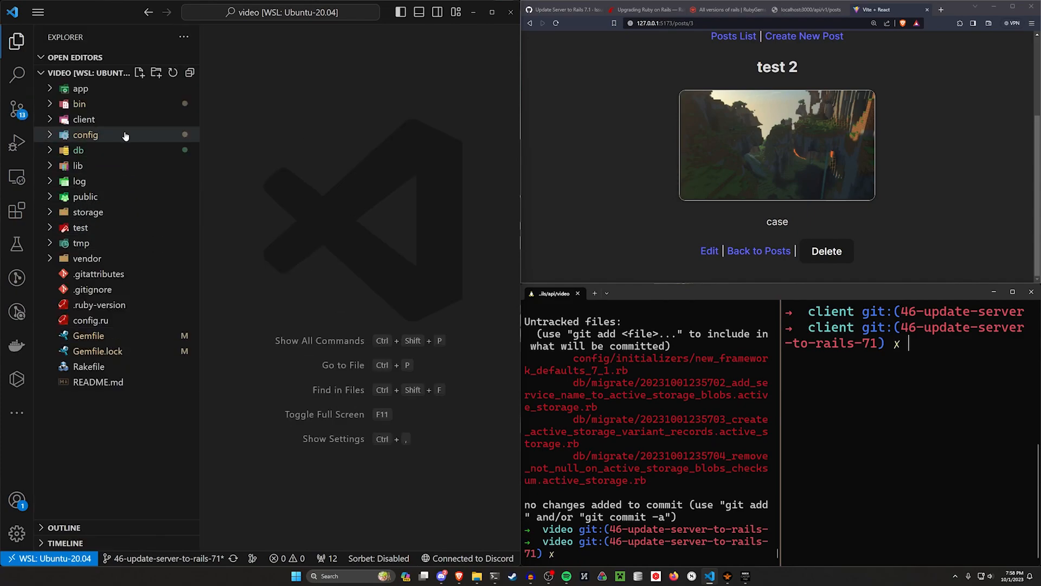
{"action": "left_click", "coordinate": [84, 135]}
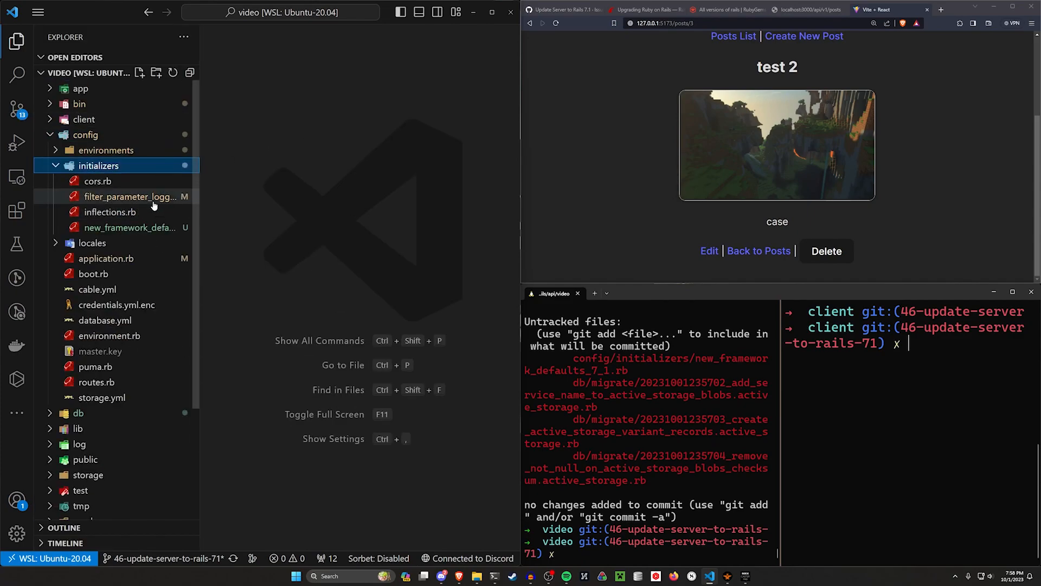
{"action": "left_click", "coordinate": [131, 227]}
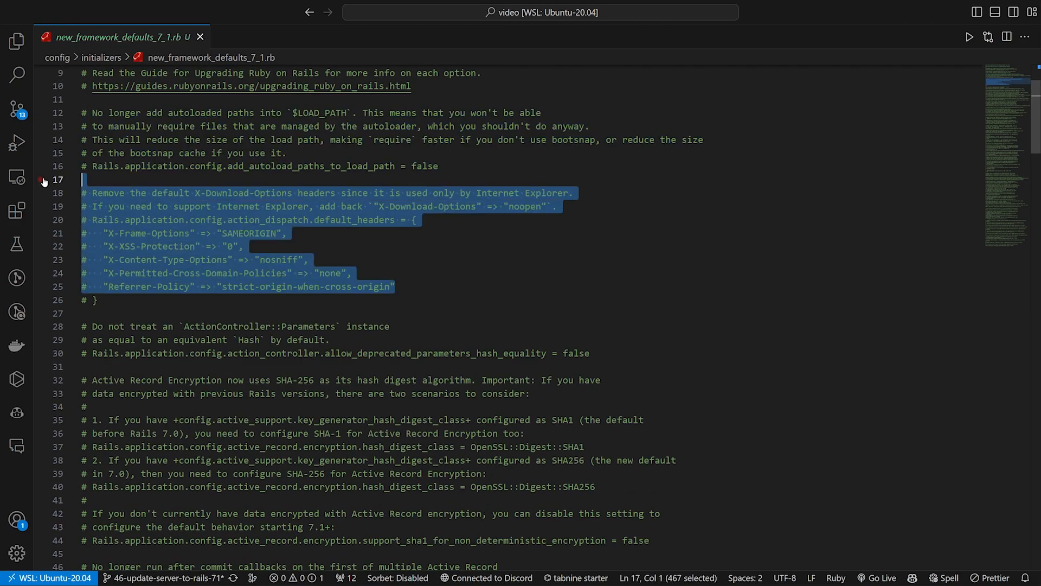
{"action": "scroll", "scroll_direction": "down", "scroll_amount": 3}
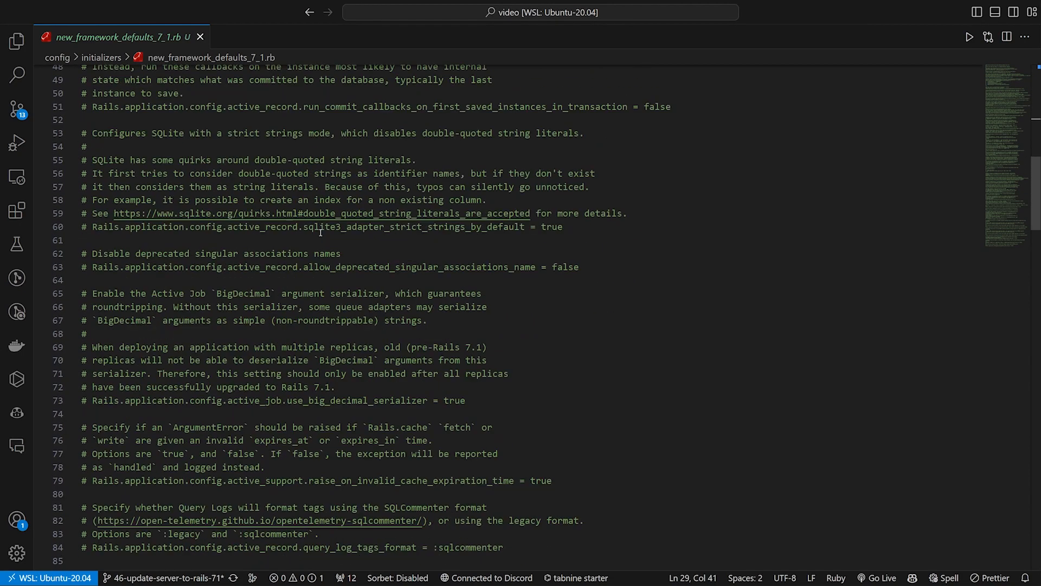
{"action": "scroll", "scroll_direction": "down", "scroll_amount": 3}
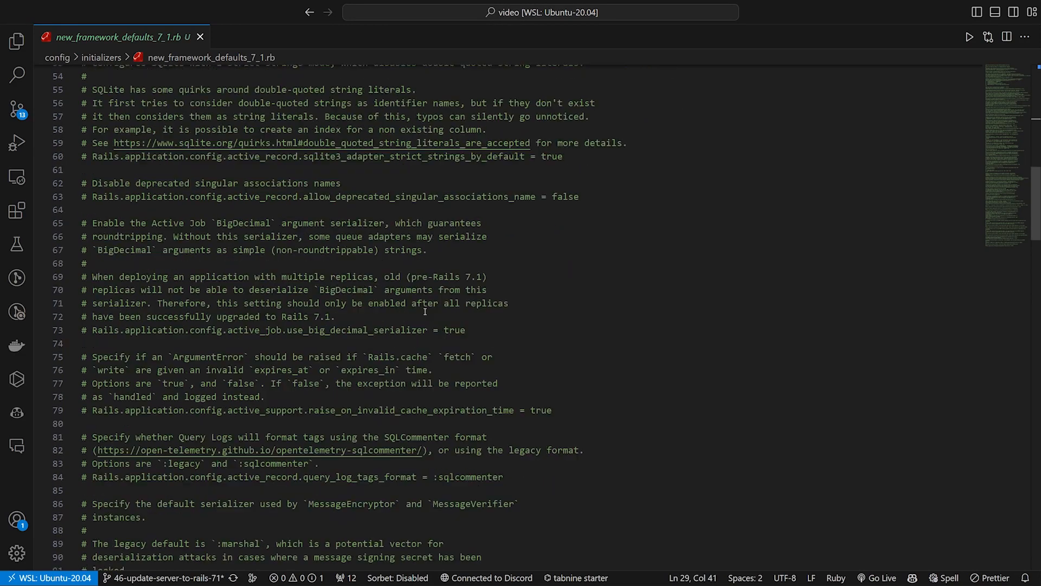
{"action": "scroll", "scroll_direction": "down", "scroll_amount": 3}
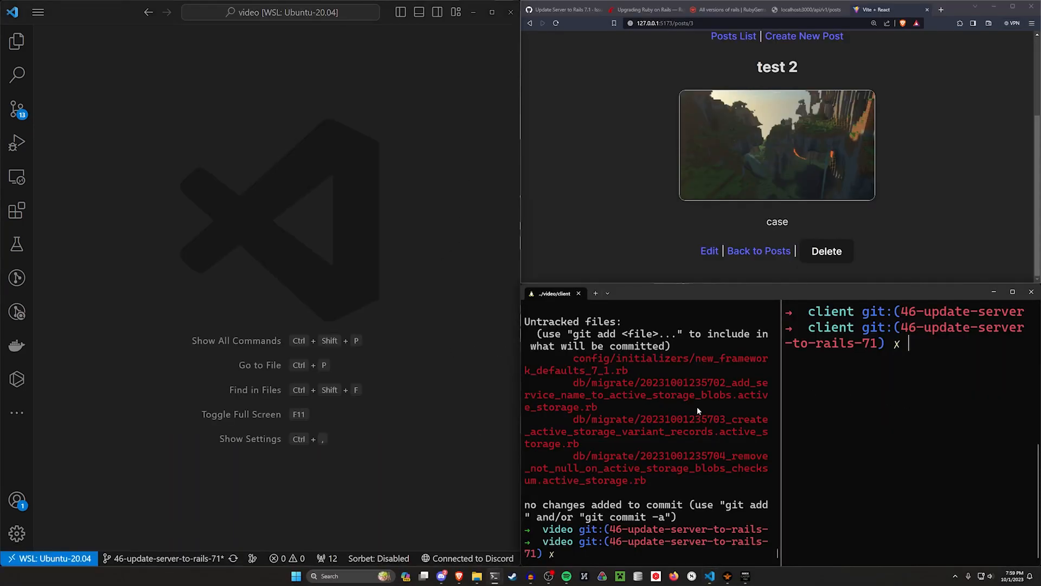
- Stage all changes with git add . and commit them as "Upgraded to 7.1 rc1"
{"action": "type", "text": "git"}
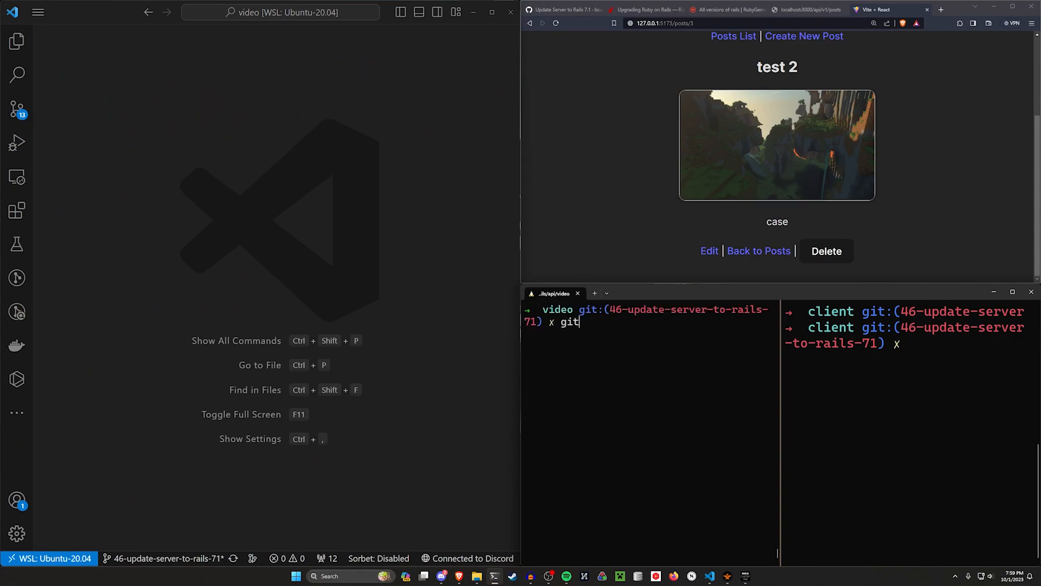
{"action": "key", "text": "Return"}
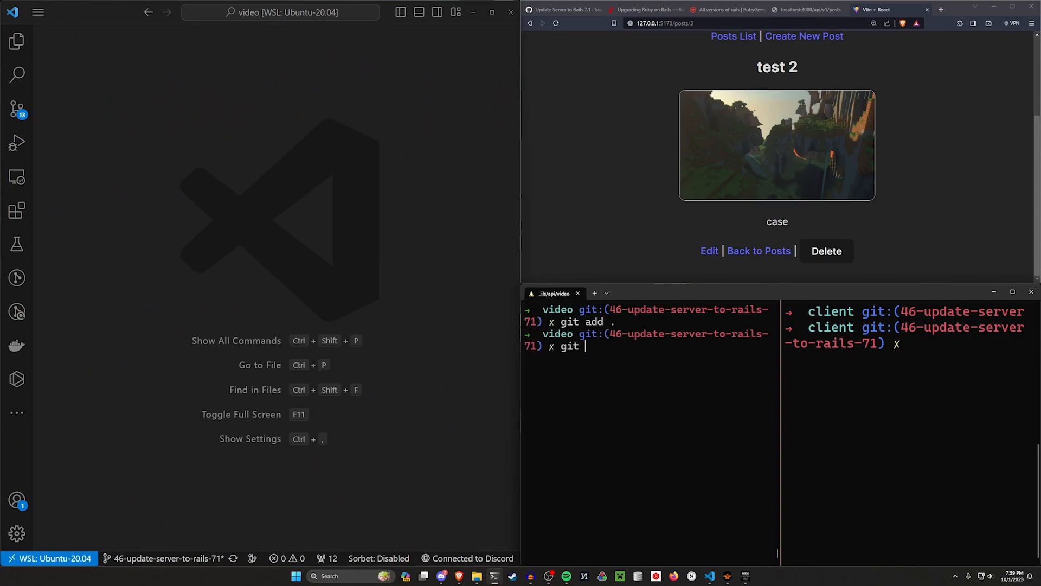
{"action": "type", "text": "commit -m \"U"}
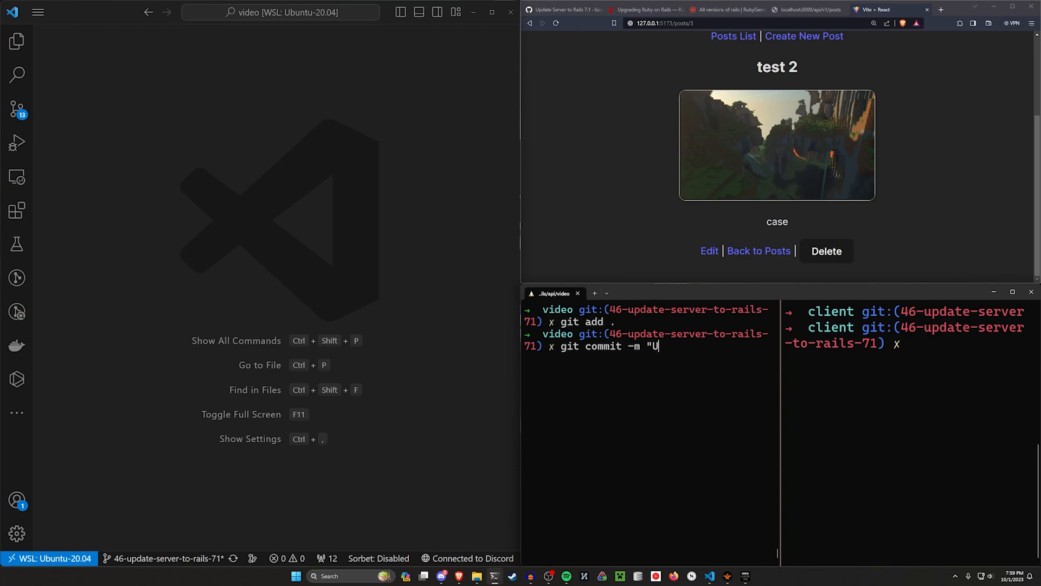
{"action": "type", "text": "pgraded t"}
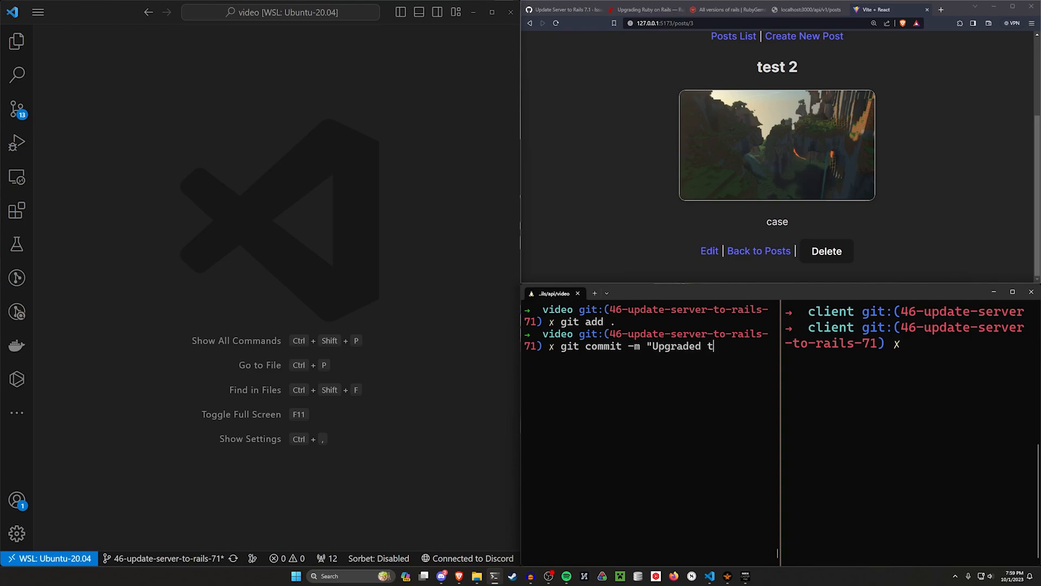
{"action": "type", "text": "o 7.1 rc"}
{"action": "type", "text": "git push"}
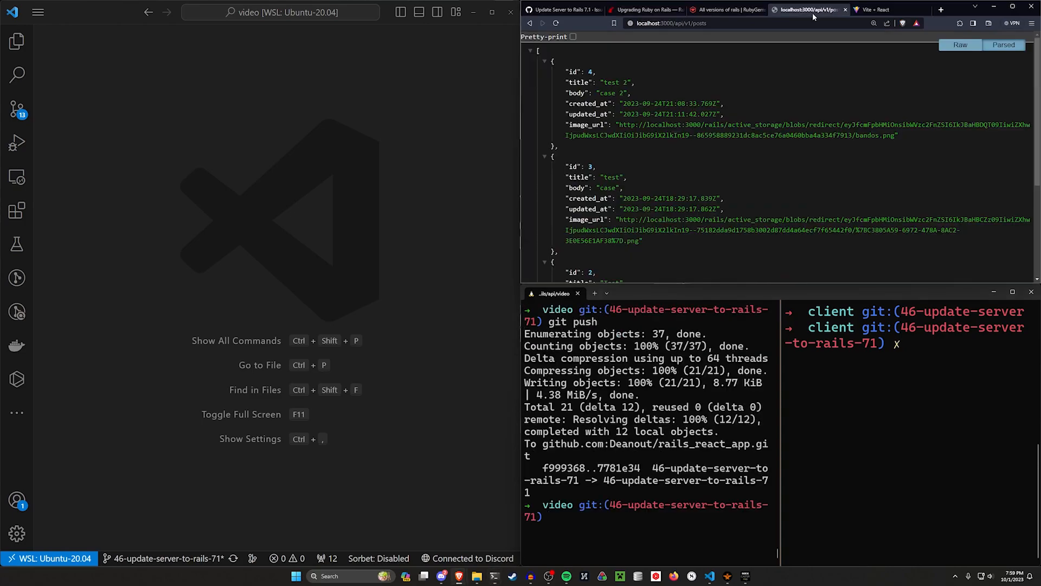
- From the GitHub issue, start a pull request for the 46-update-server-to-rails-71 branch
{"action": "left_click", "coordinate": [561, 10]}
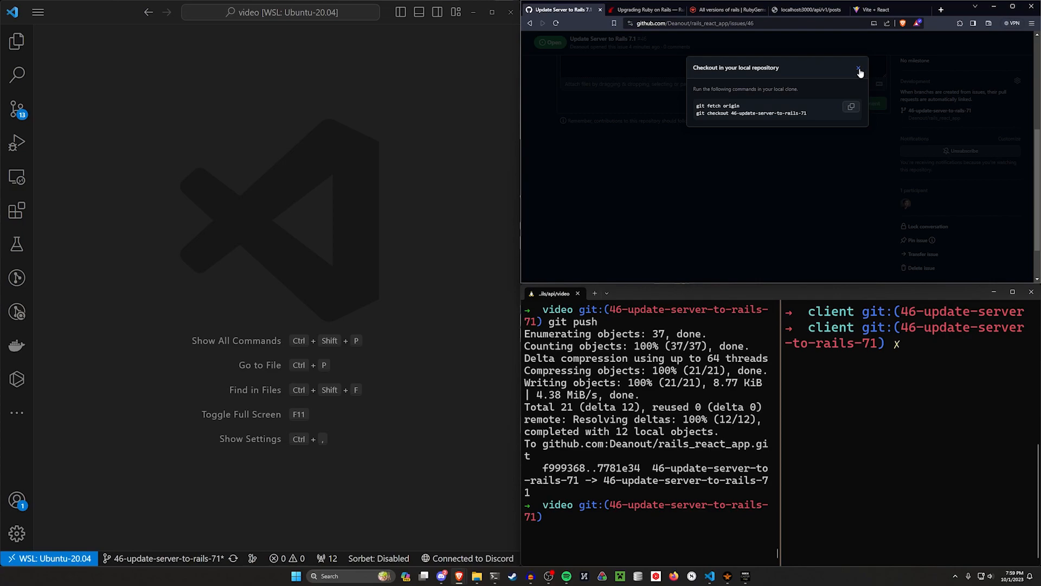
{"action": "left_click", "coordinate": [859, 69]}
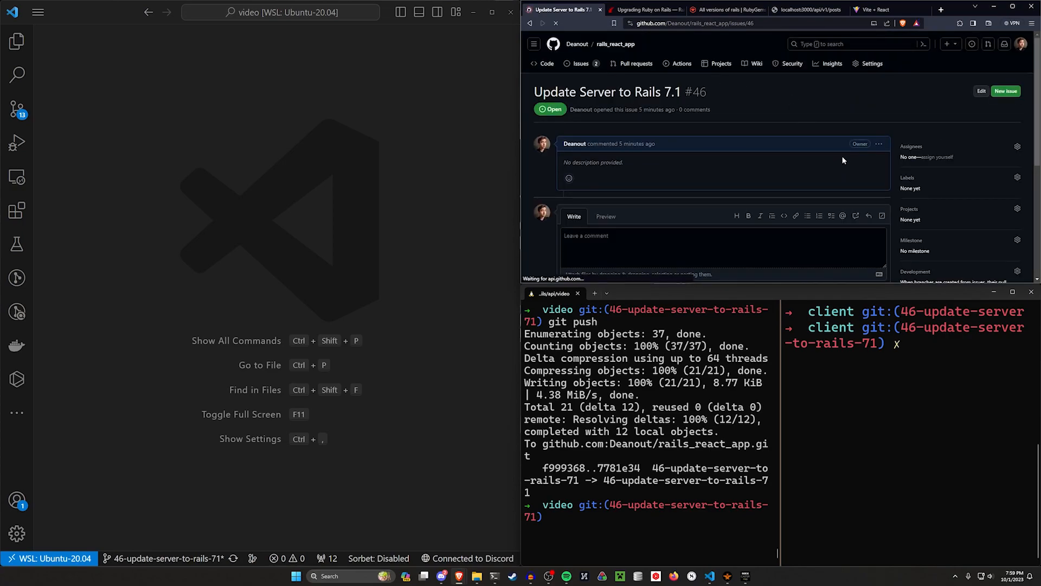
{"action": "left_click", "coordinate": [601, 44]}
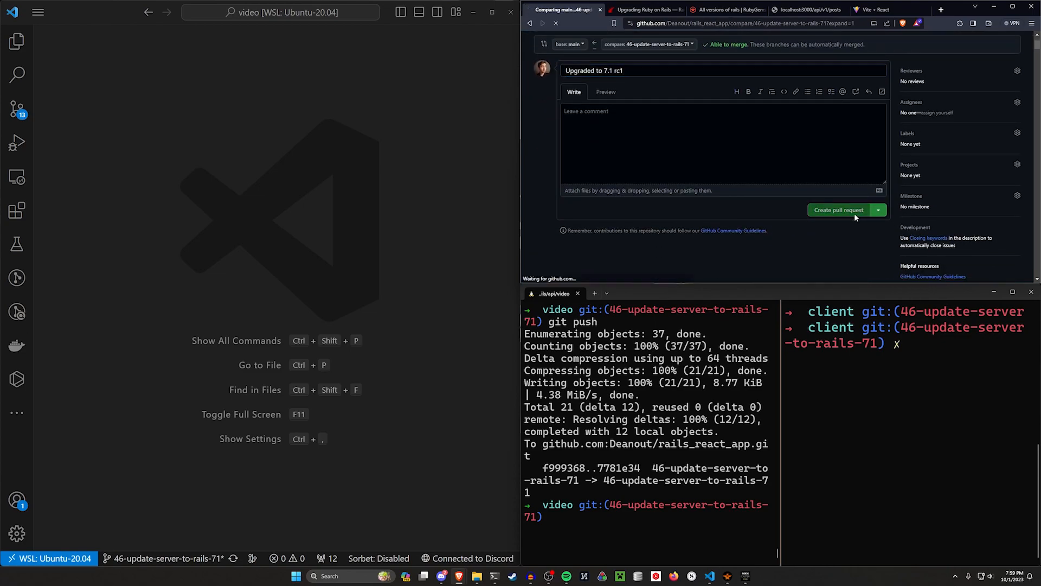
- Create pull request "Upgraded to 7.1 rc1" and confirm merging it into main
{"action": "left_click", "coordinate": [838, 210]}
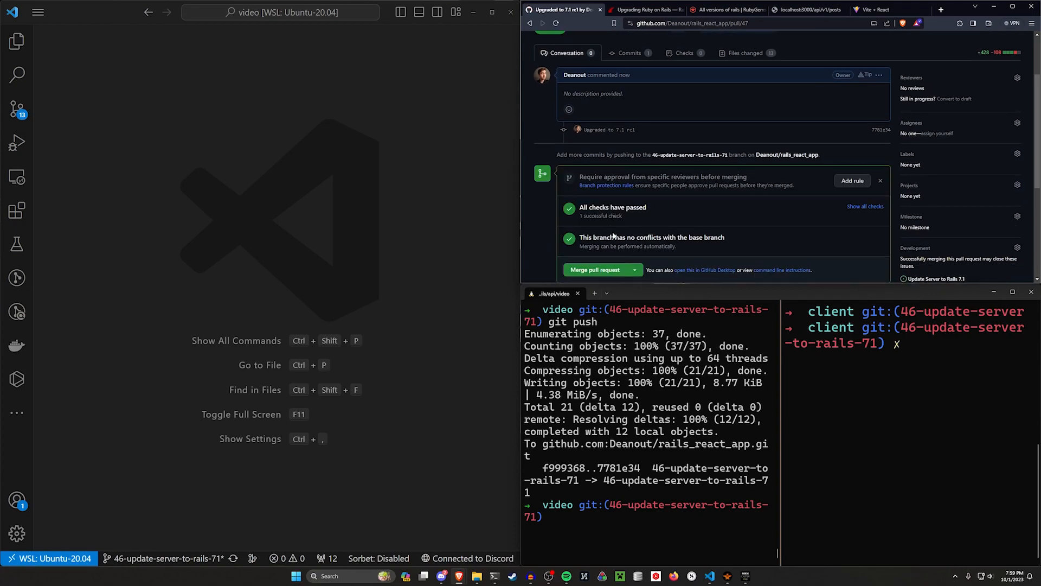
{"action": "left_click", "coordinate": [597, 270]}
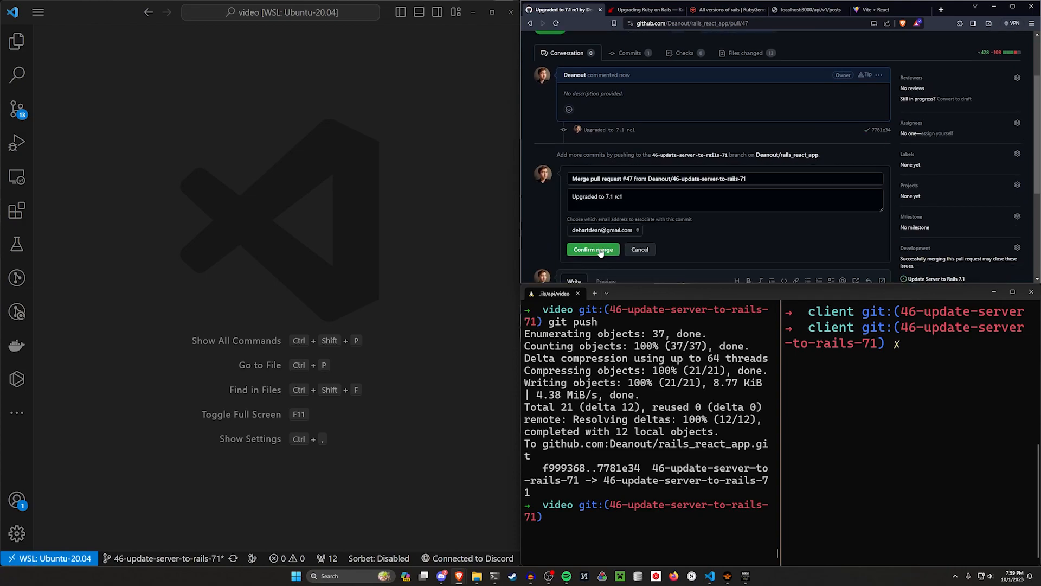
{"action": "left_click", "coordinate": [593, 249]}
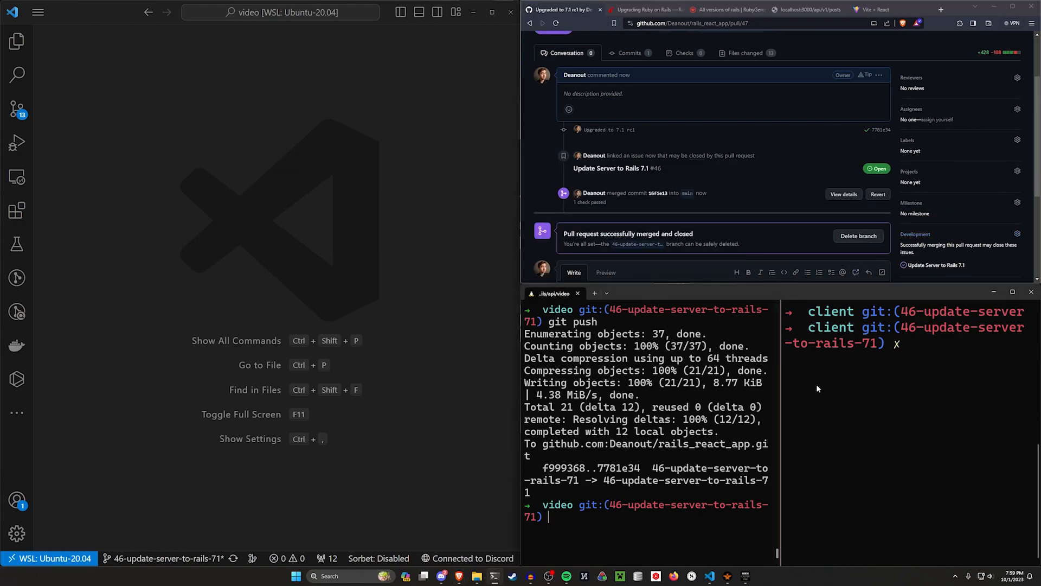
{"action": "mouse_move", "coordinate": [999, 360]}
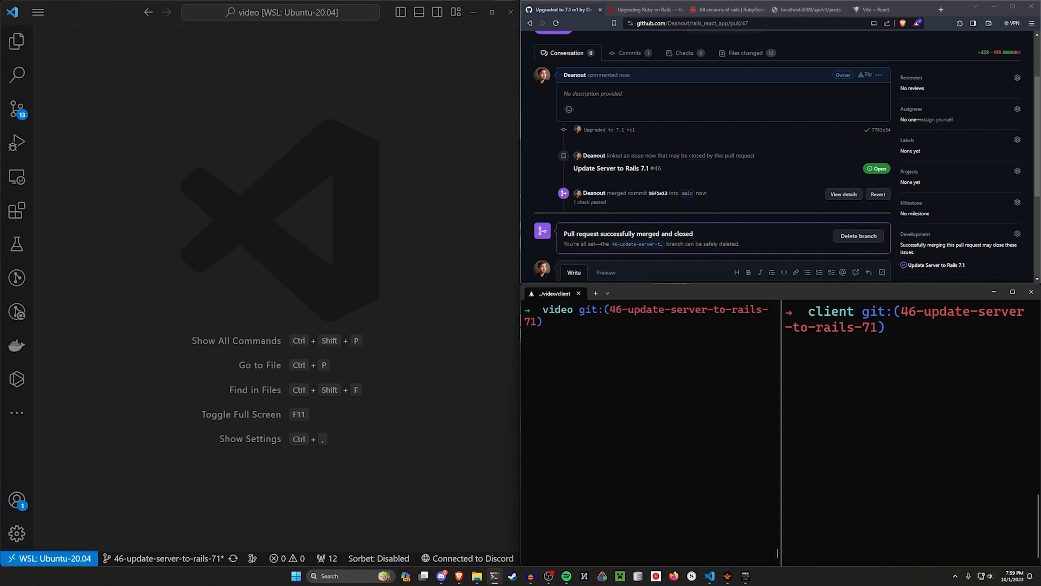
- In the Explorer, collapse config, expand app > models and view application_record.rb
{"action": "left_click", "coordinate": [18, 41]}
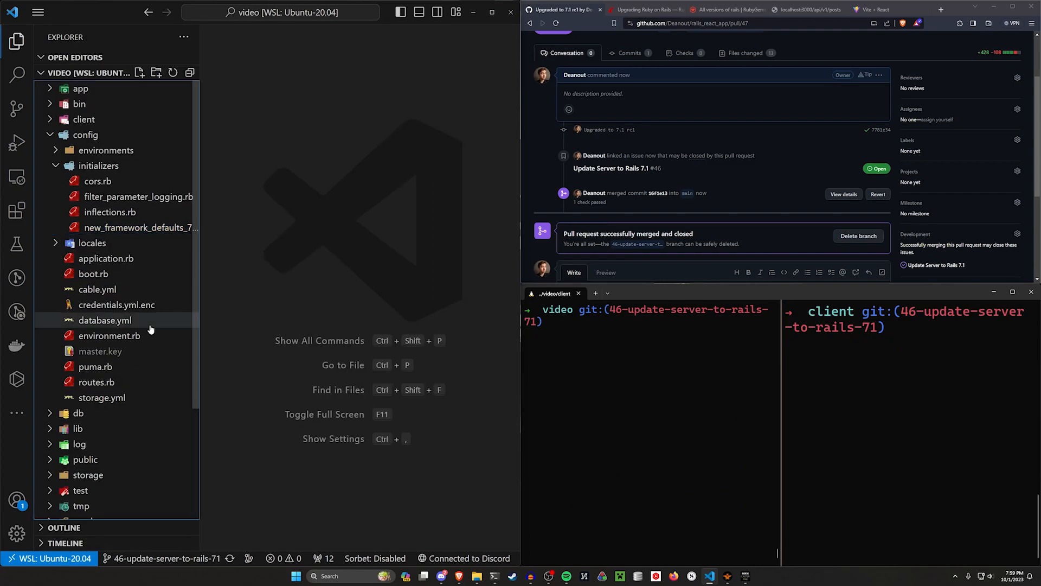
{"action": "left_click", "coordinate": [85, 135]}
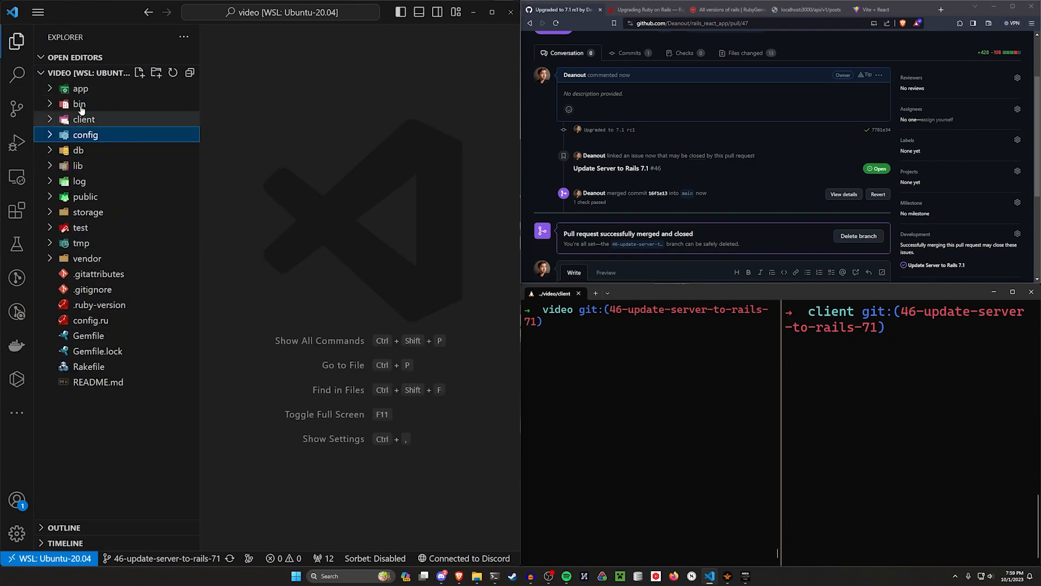
{"action": "left_click", "coordinate": [79, 87]}
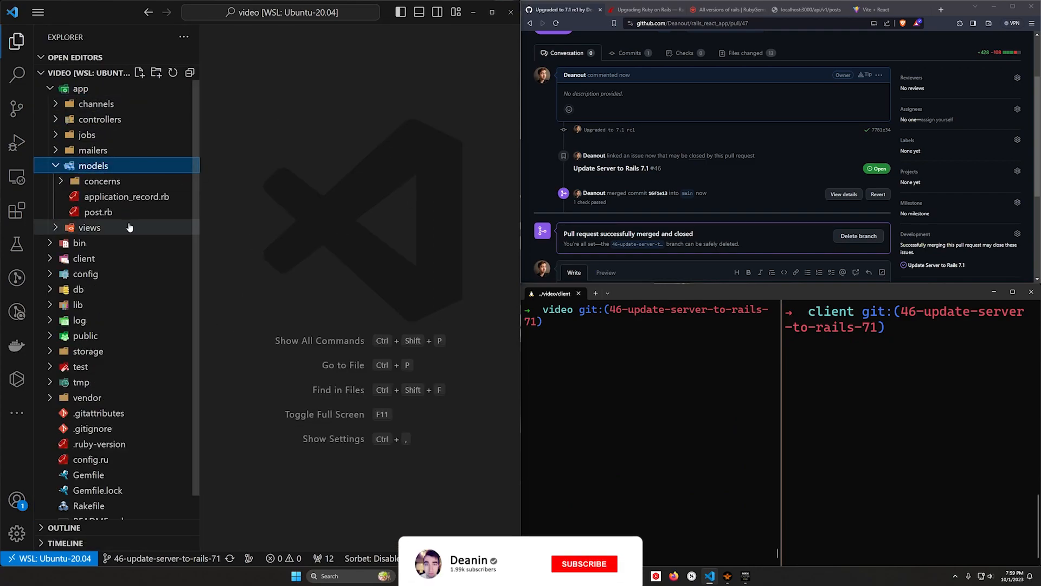
{"action": "left_click", "coordinate": [126, 196]}
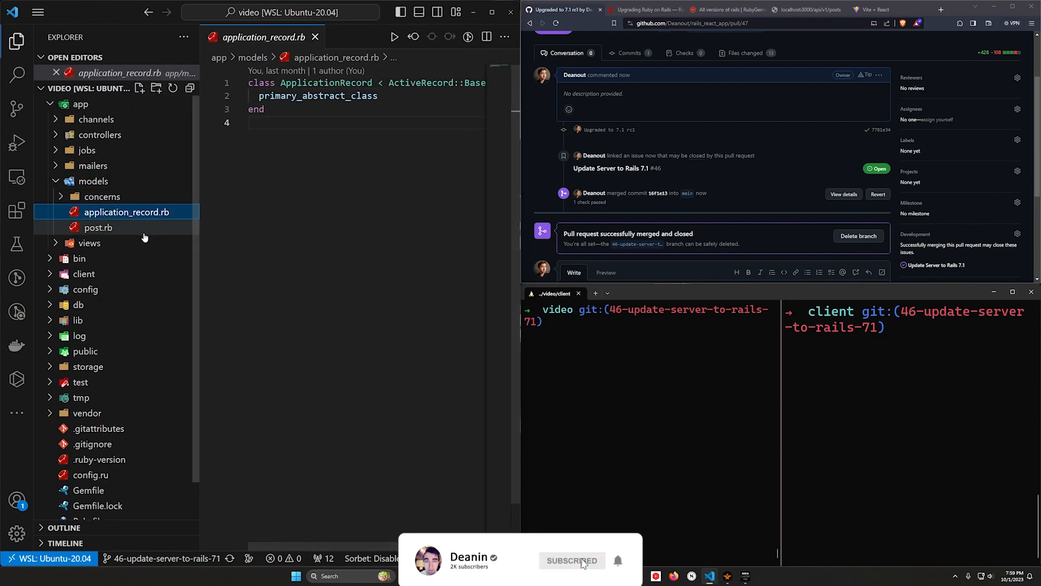
- View post.rb with its single attached image declaration and select all its contents
{"action": "left_click", "coordinate": [98, 227]}
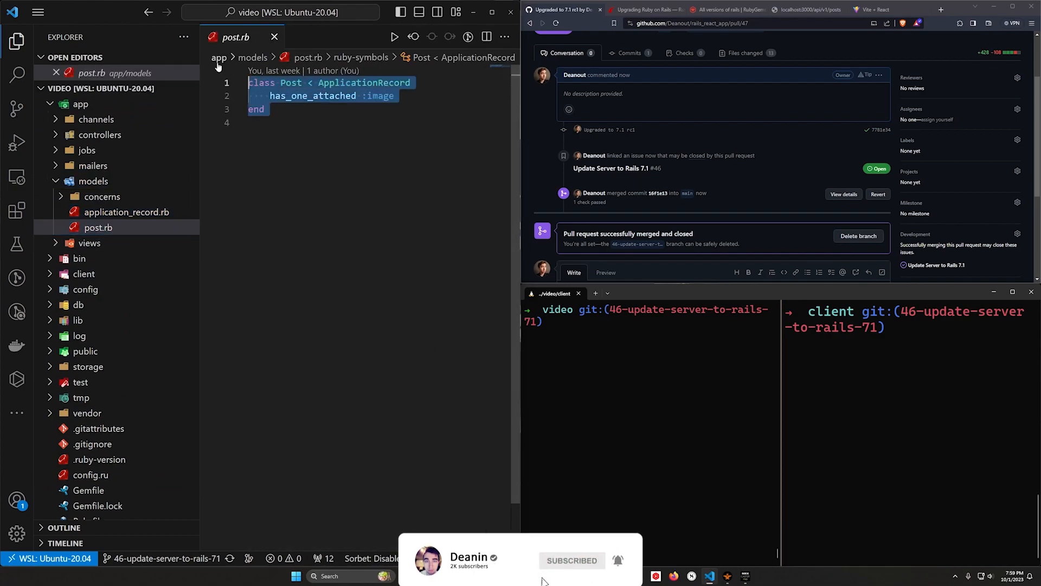
{"action": "scroll", "scroll_direction": "up", "scroll_amount": 3}
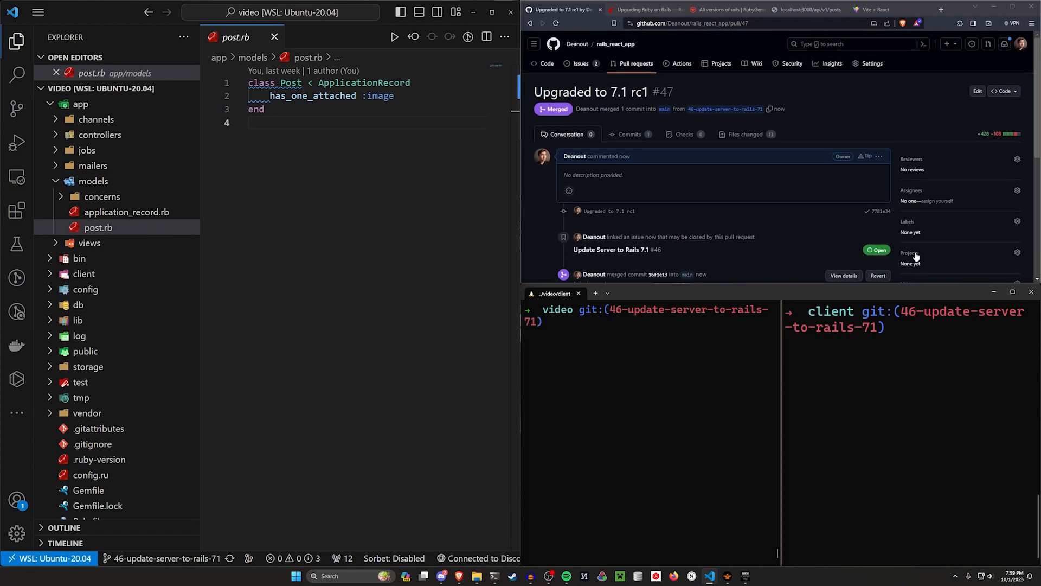
{"action": "key", "text": "ctrl+a"}
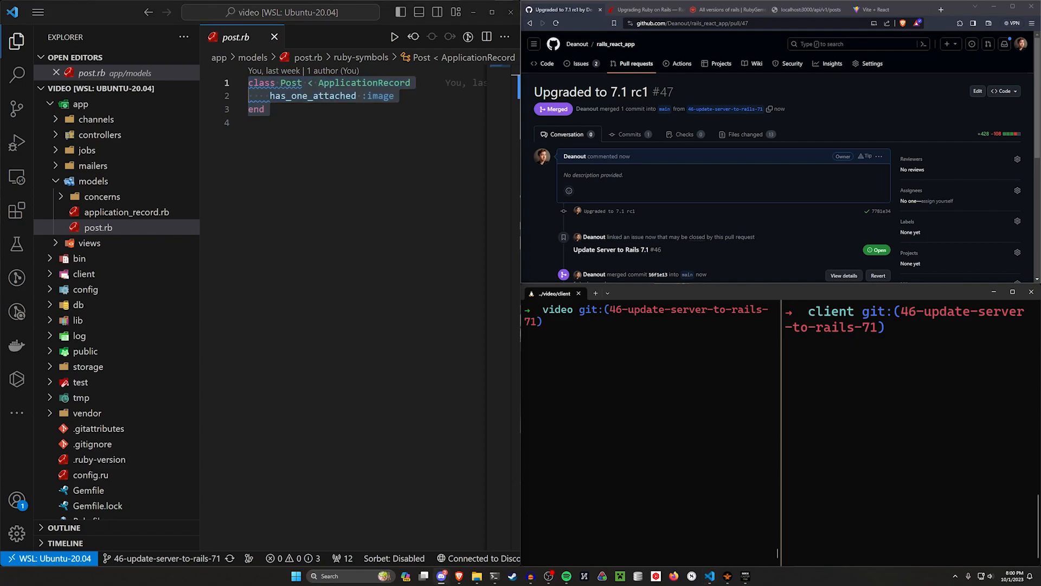
{"action": "mouse_move", "coordinate": [758, 476]}
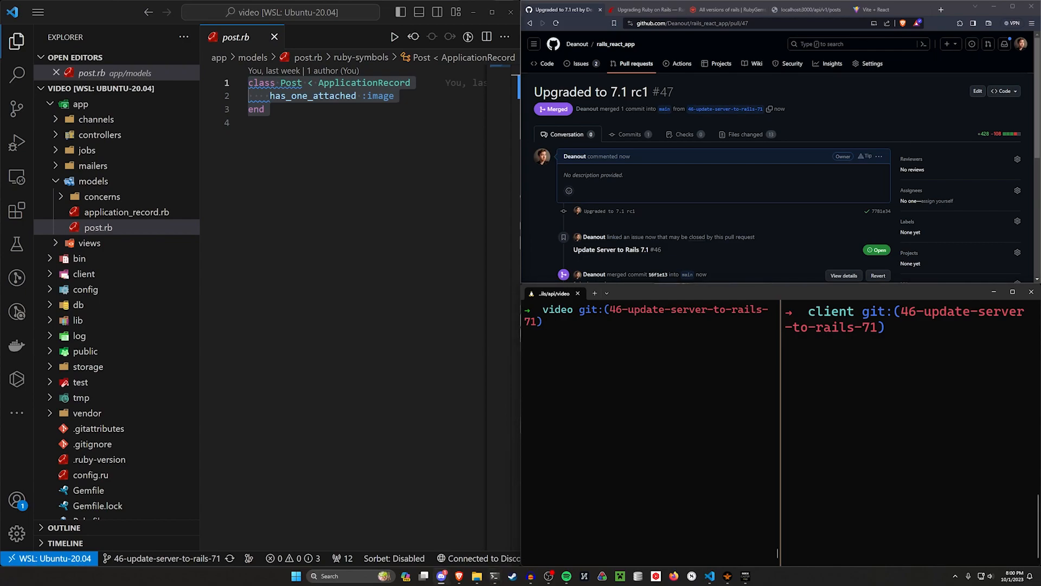
{"action": "mouse_move", "coordinate": [728, 89]}
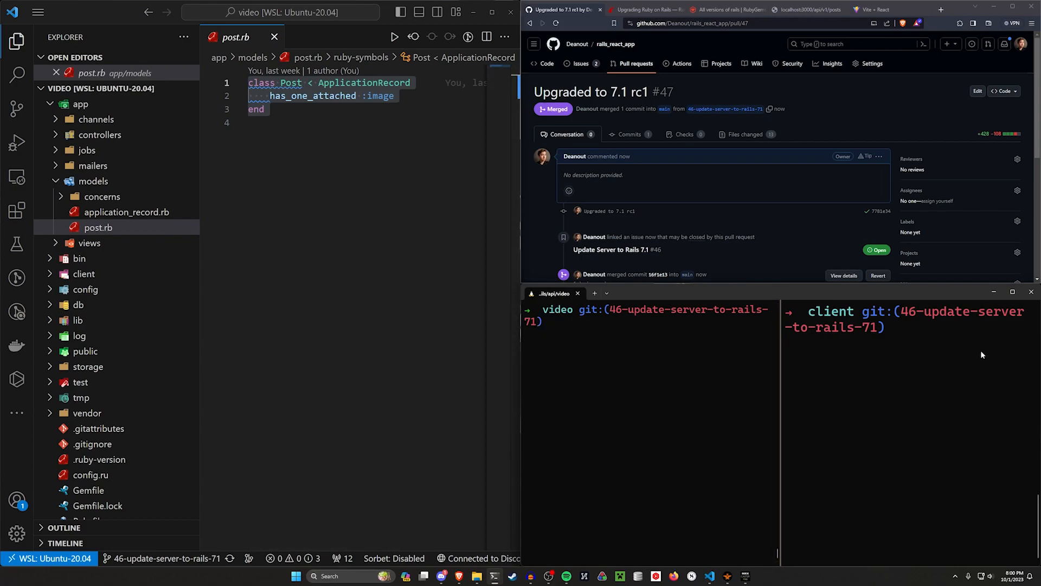
{"action": "mouse_move", "coordinate": [844, 339]}
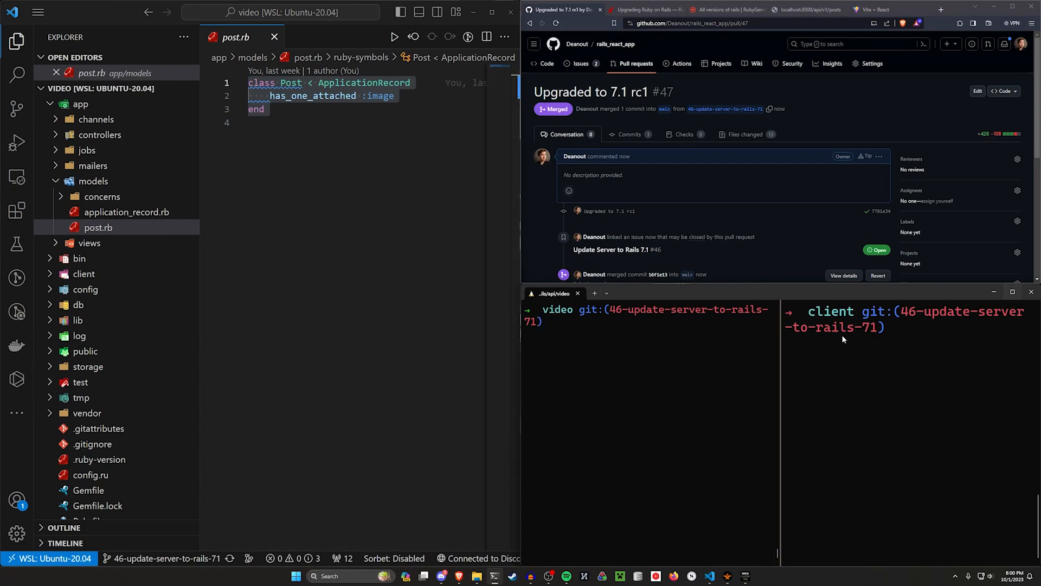